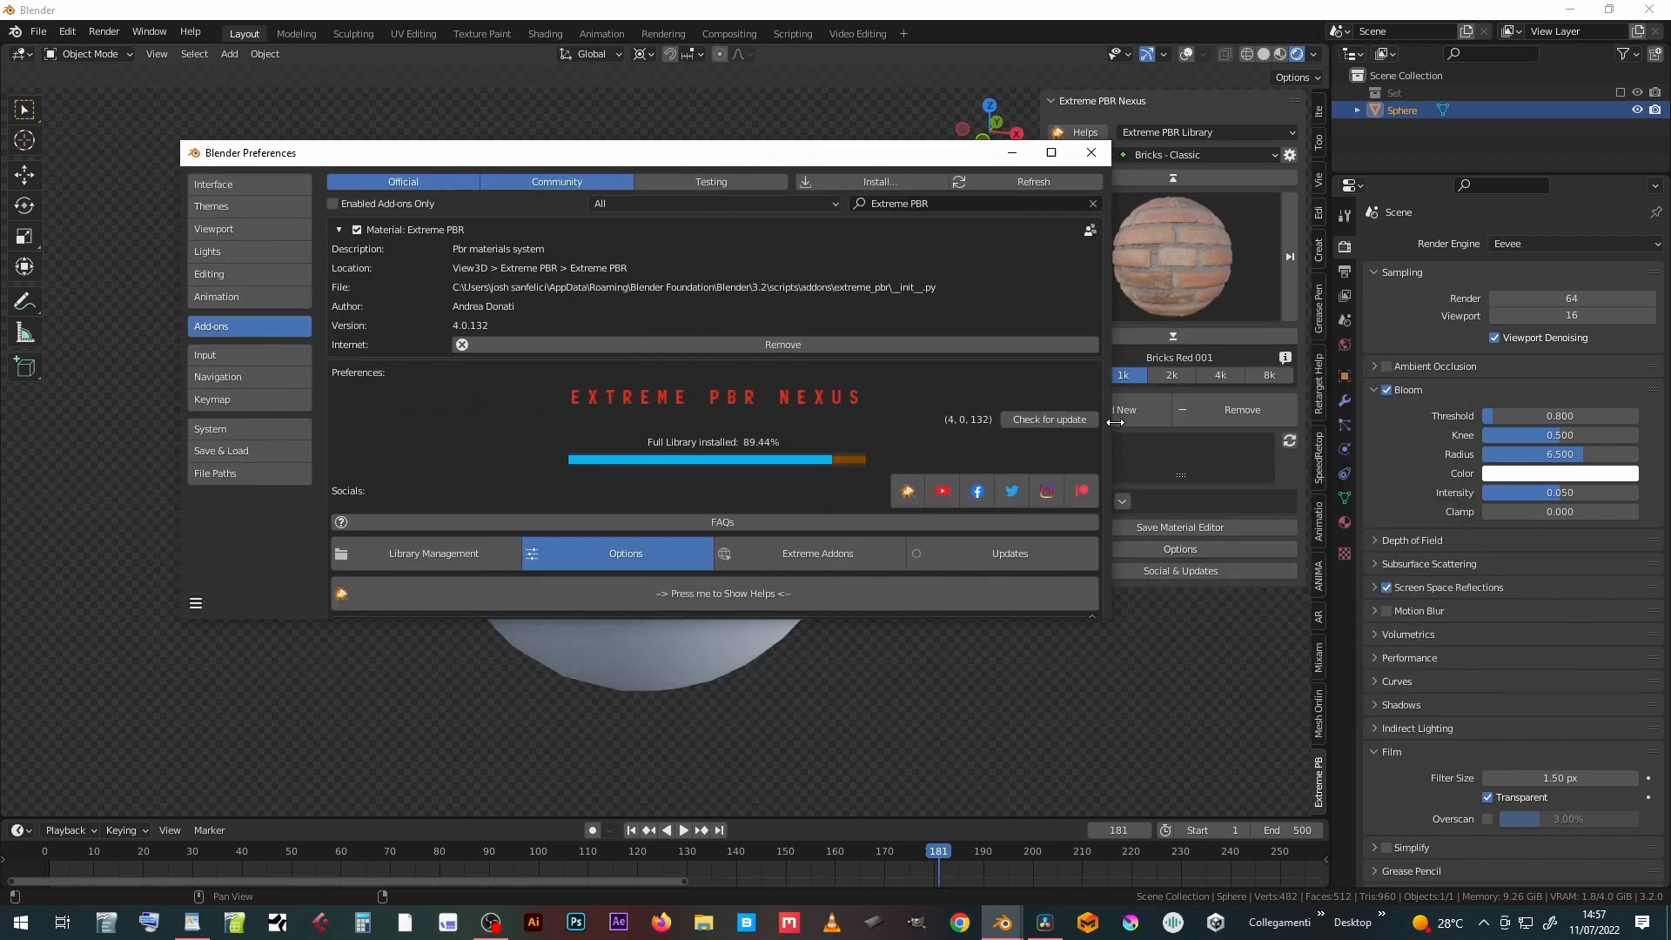
Add a library expansion in Extreme PBR's Library Management pointing to the Cyber Holograms Expansion folder
left_click(625, 553)
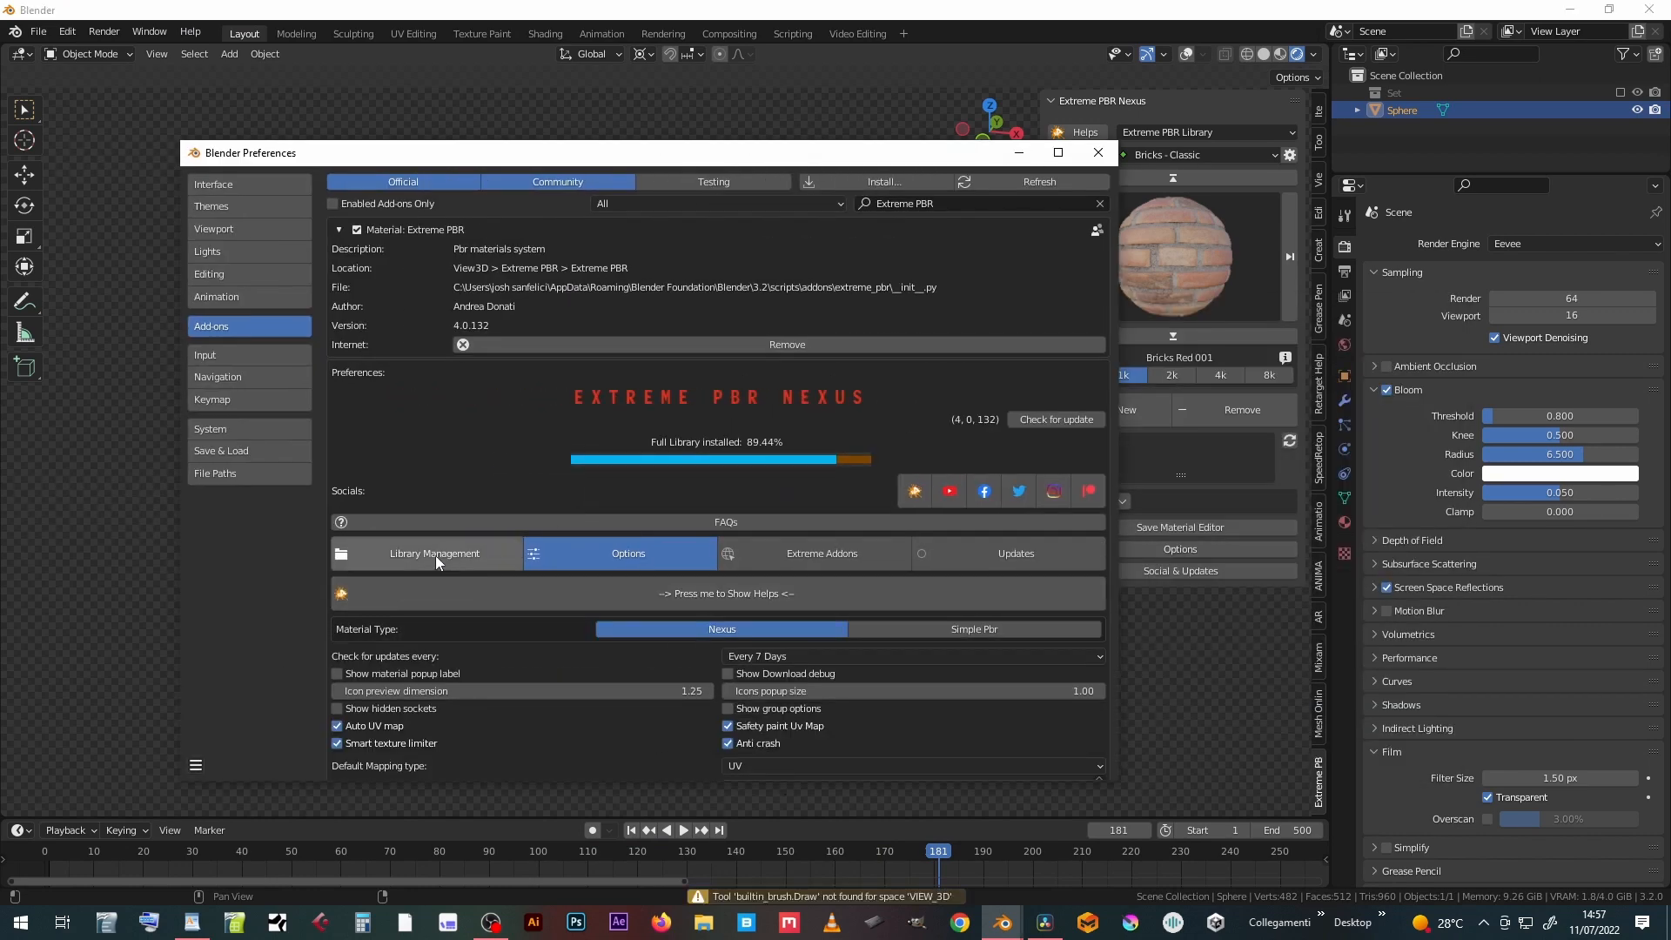
left_click(433, 553)
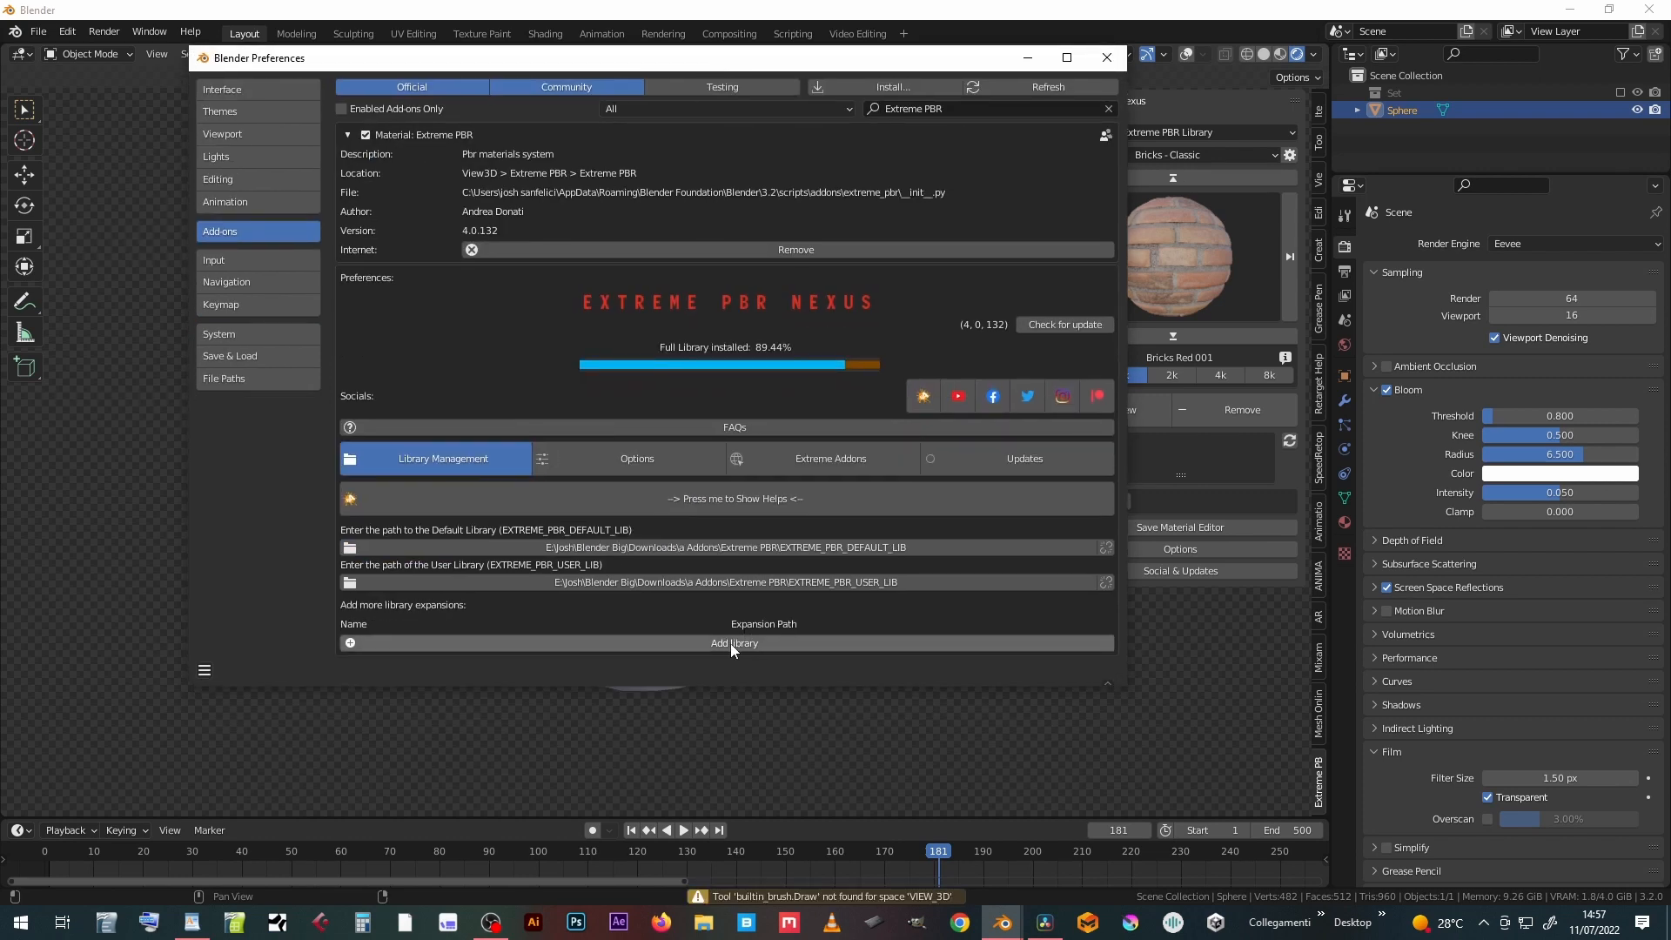
left_click(809, 642)
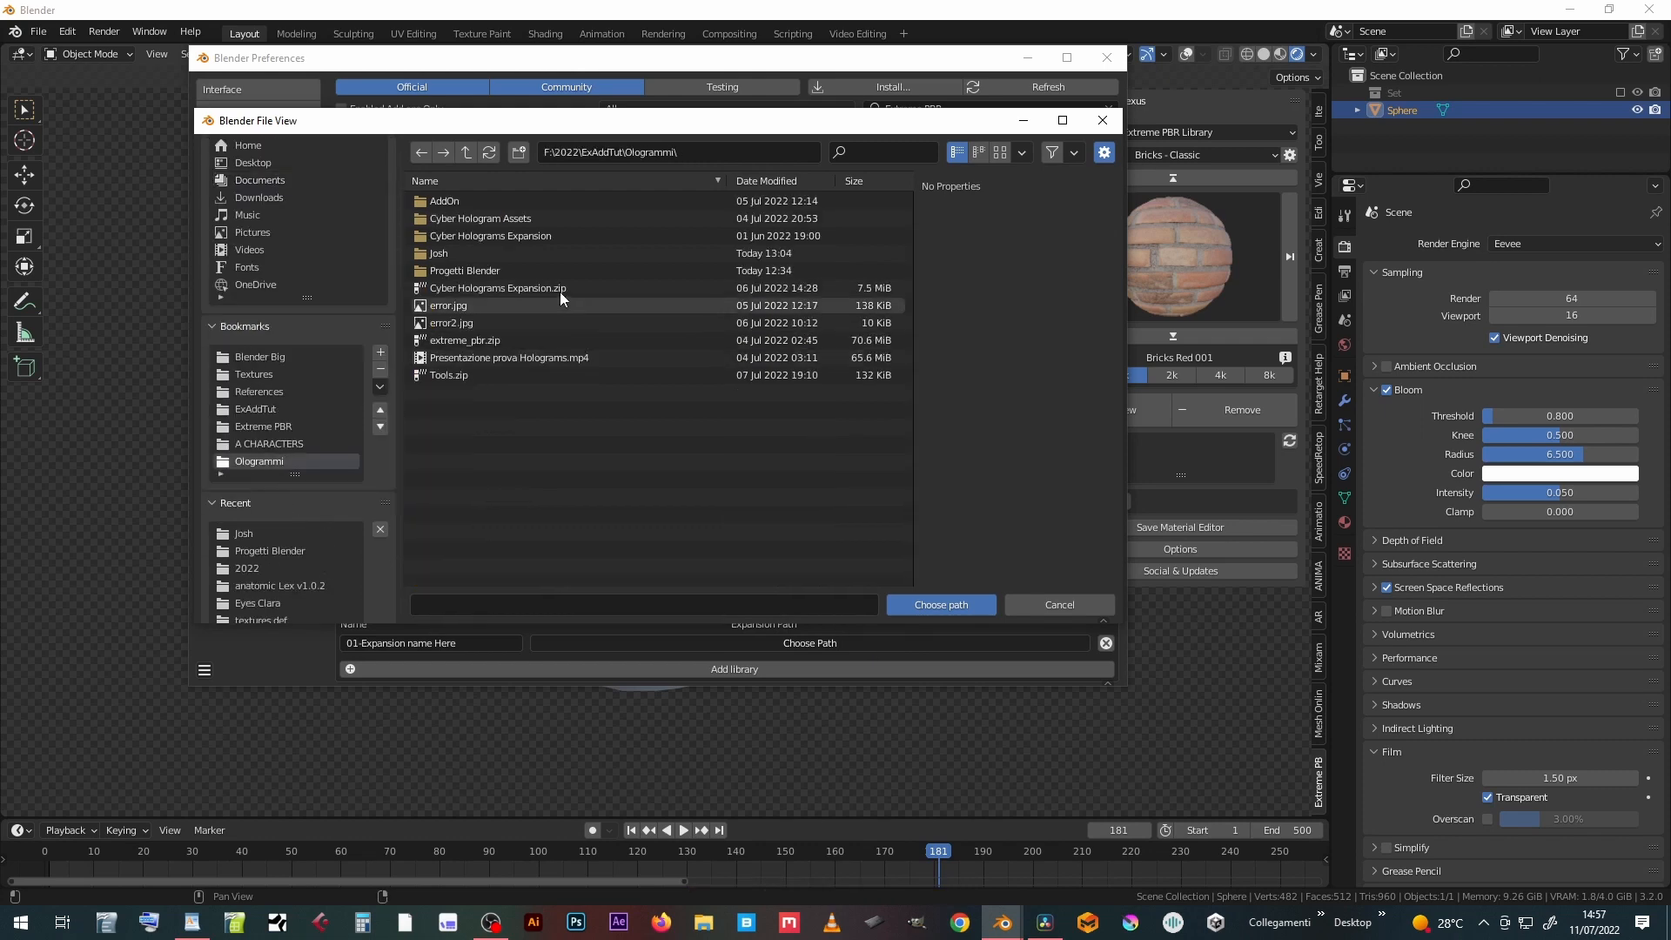
double_click(487, 235)
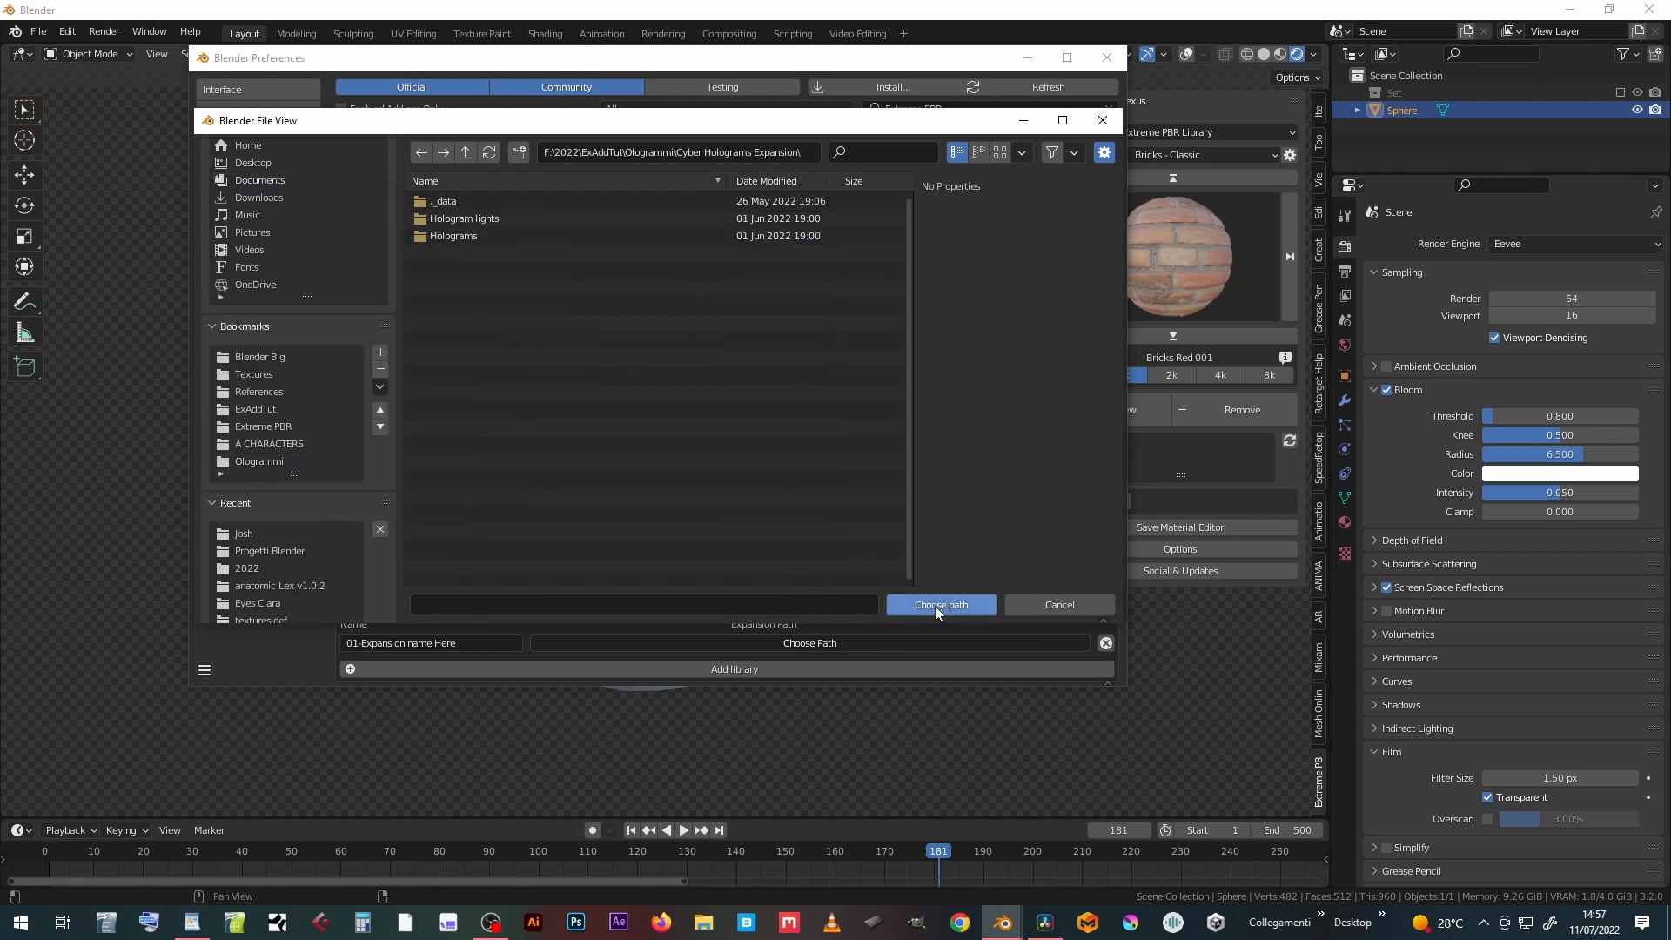
left_click(940, 604)
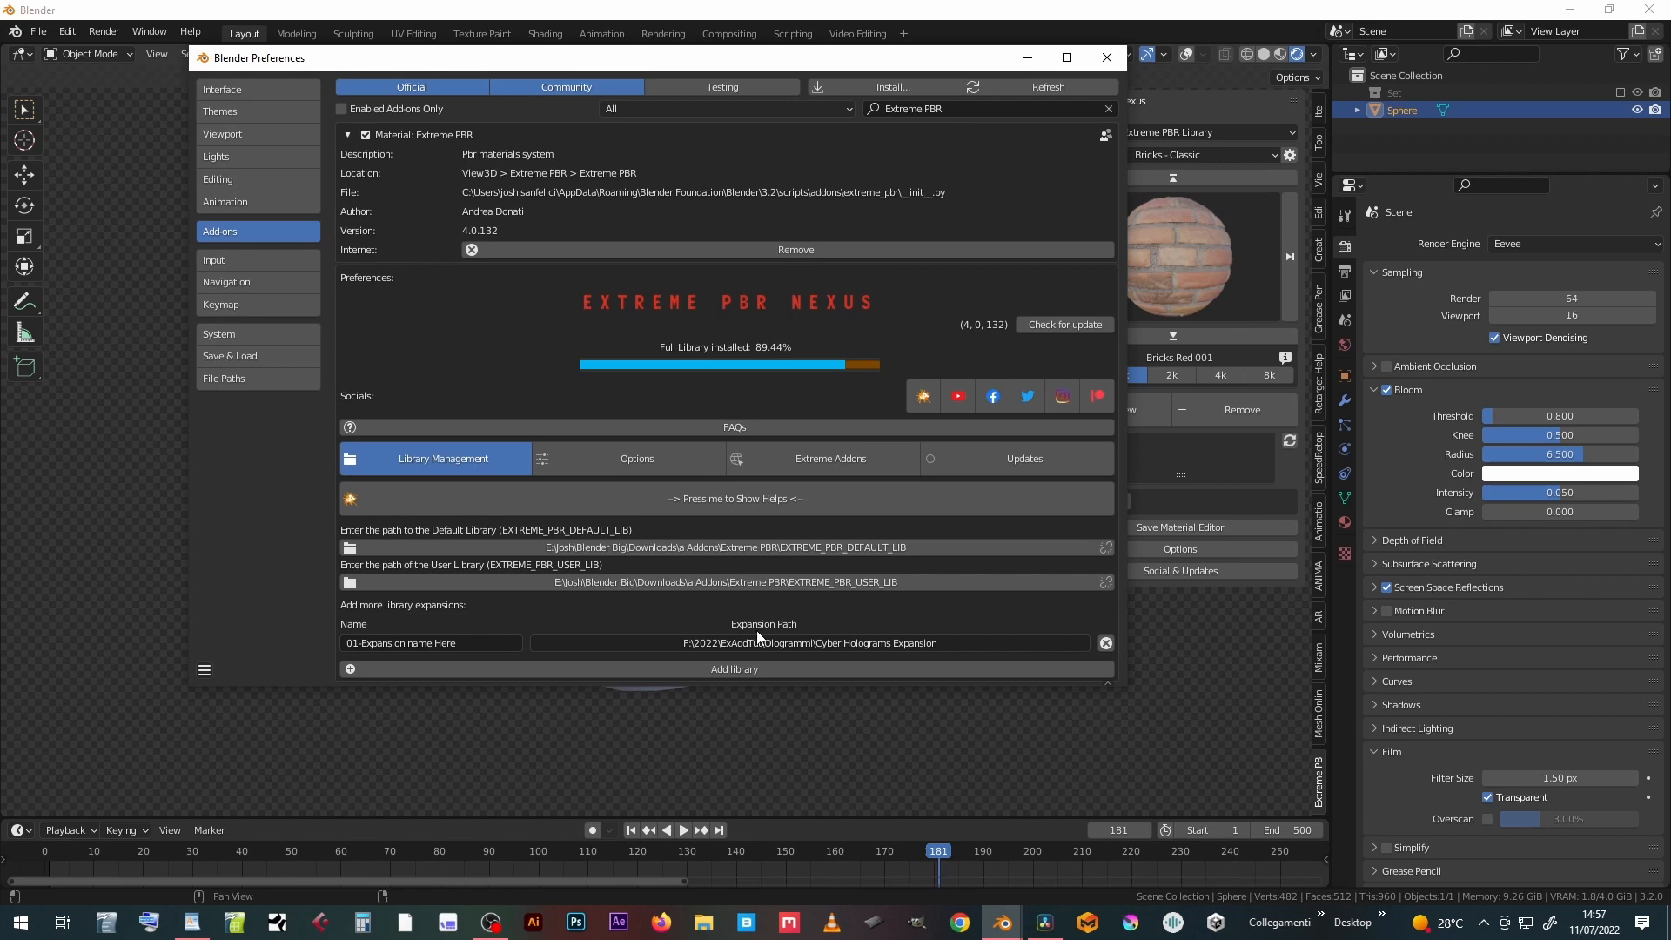
Rename the new library expansion to 'Holograms'
left_click(430, 642)
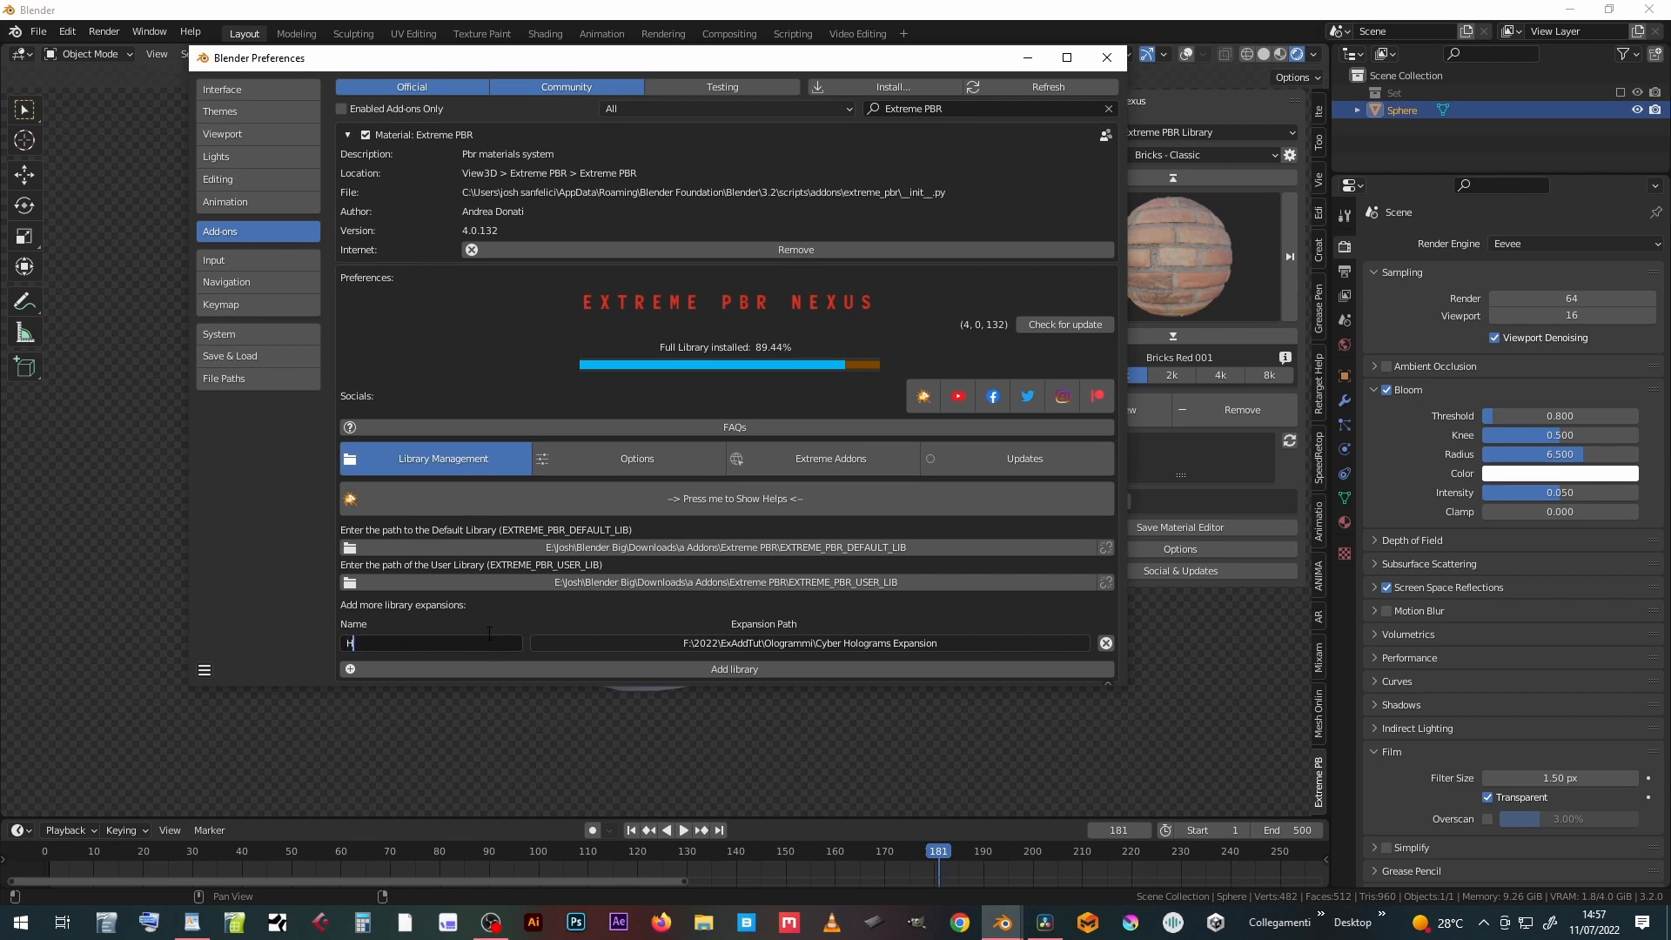
type("Holograms")
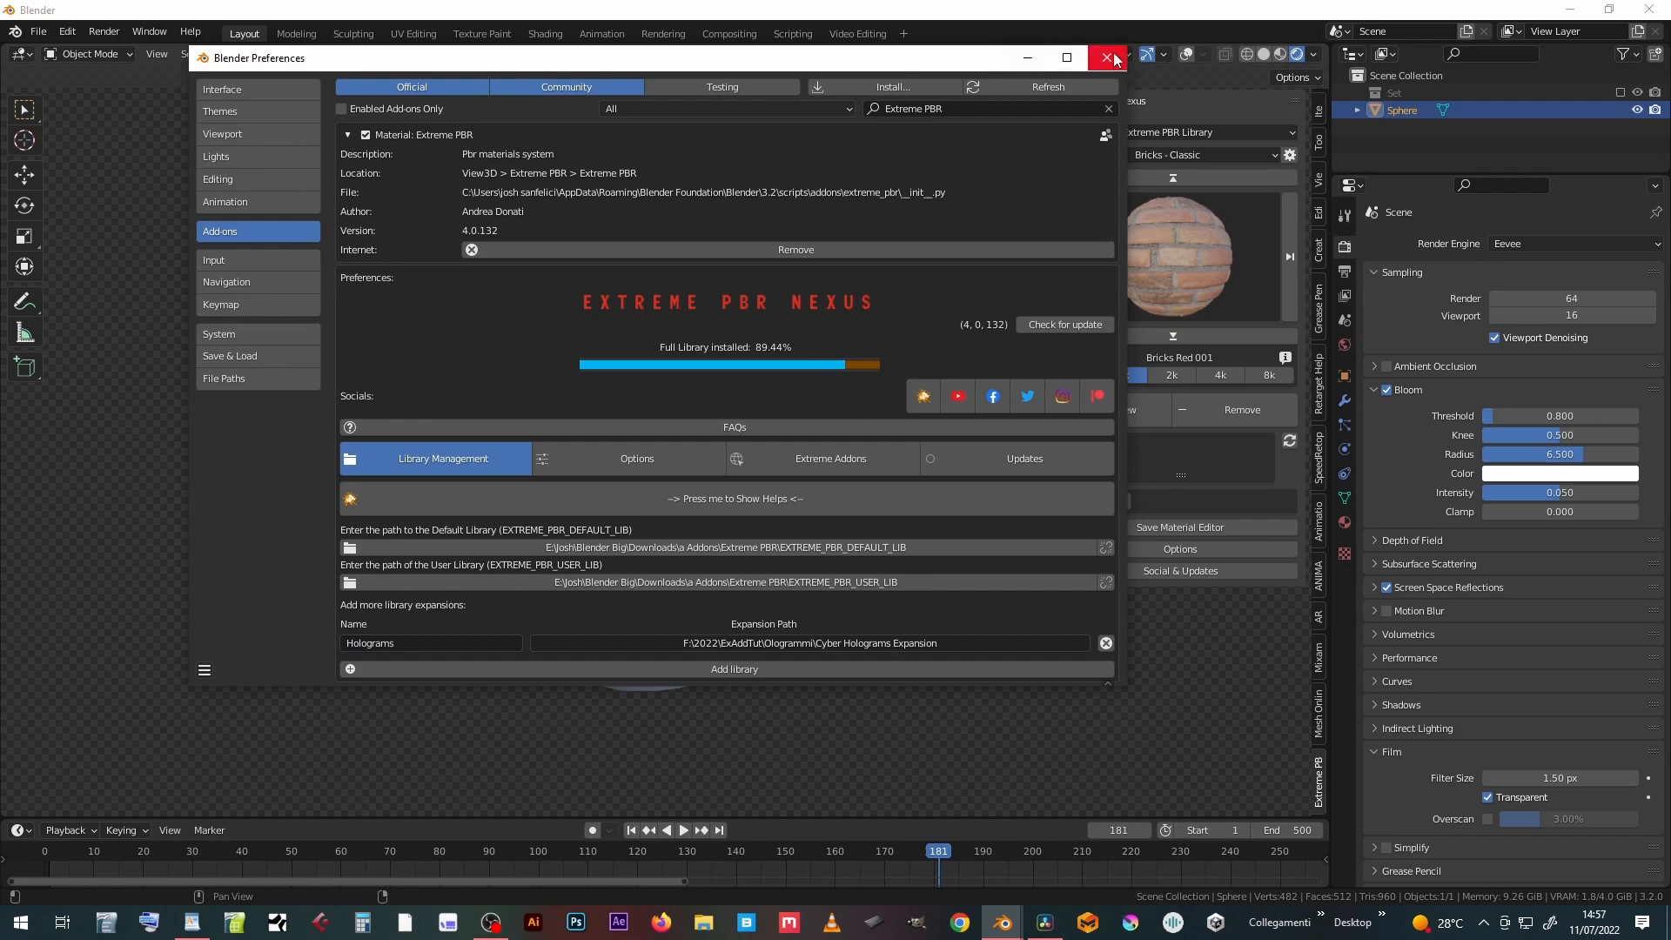
Close Preferences and switch the Nexus panel's library and category to Holograms for the robot
left_click(1107, 57)
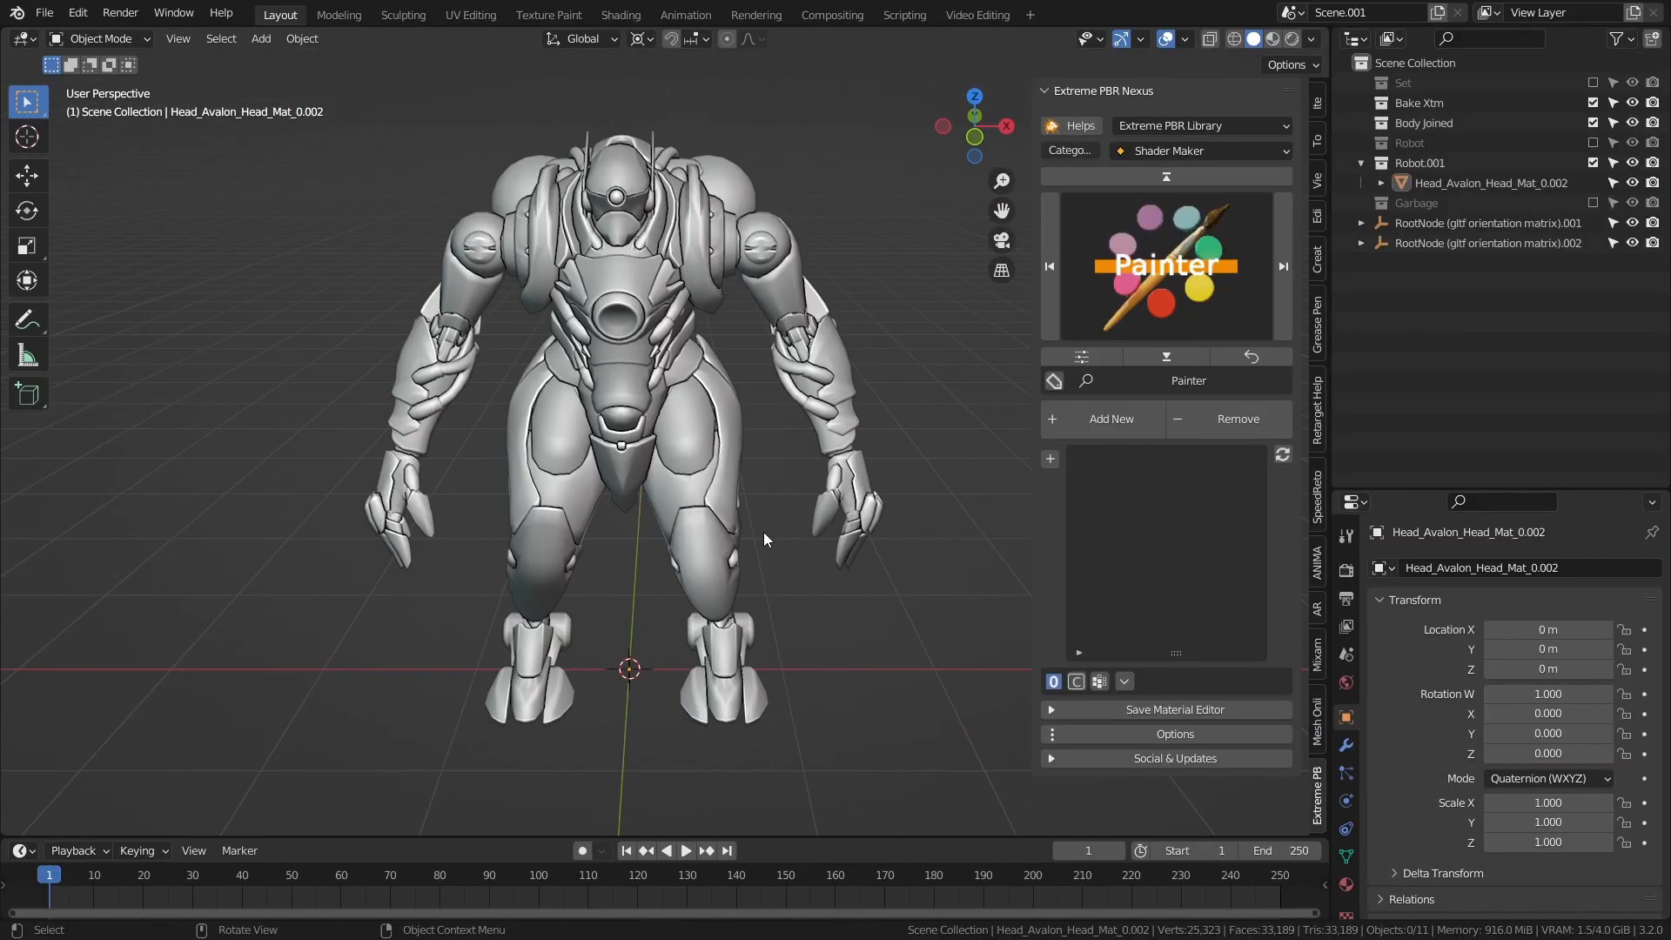
key("Tab")
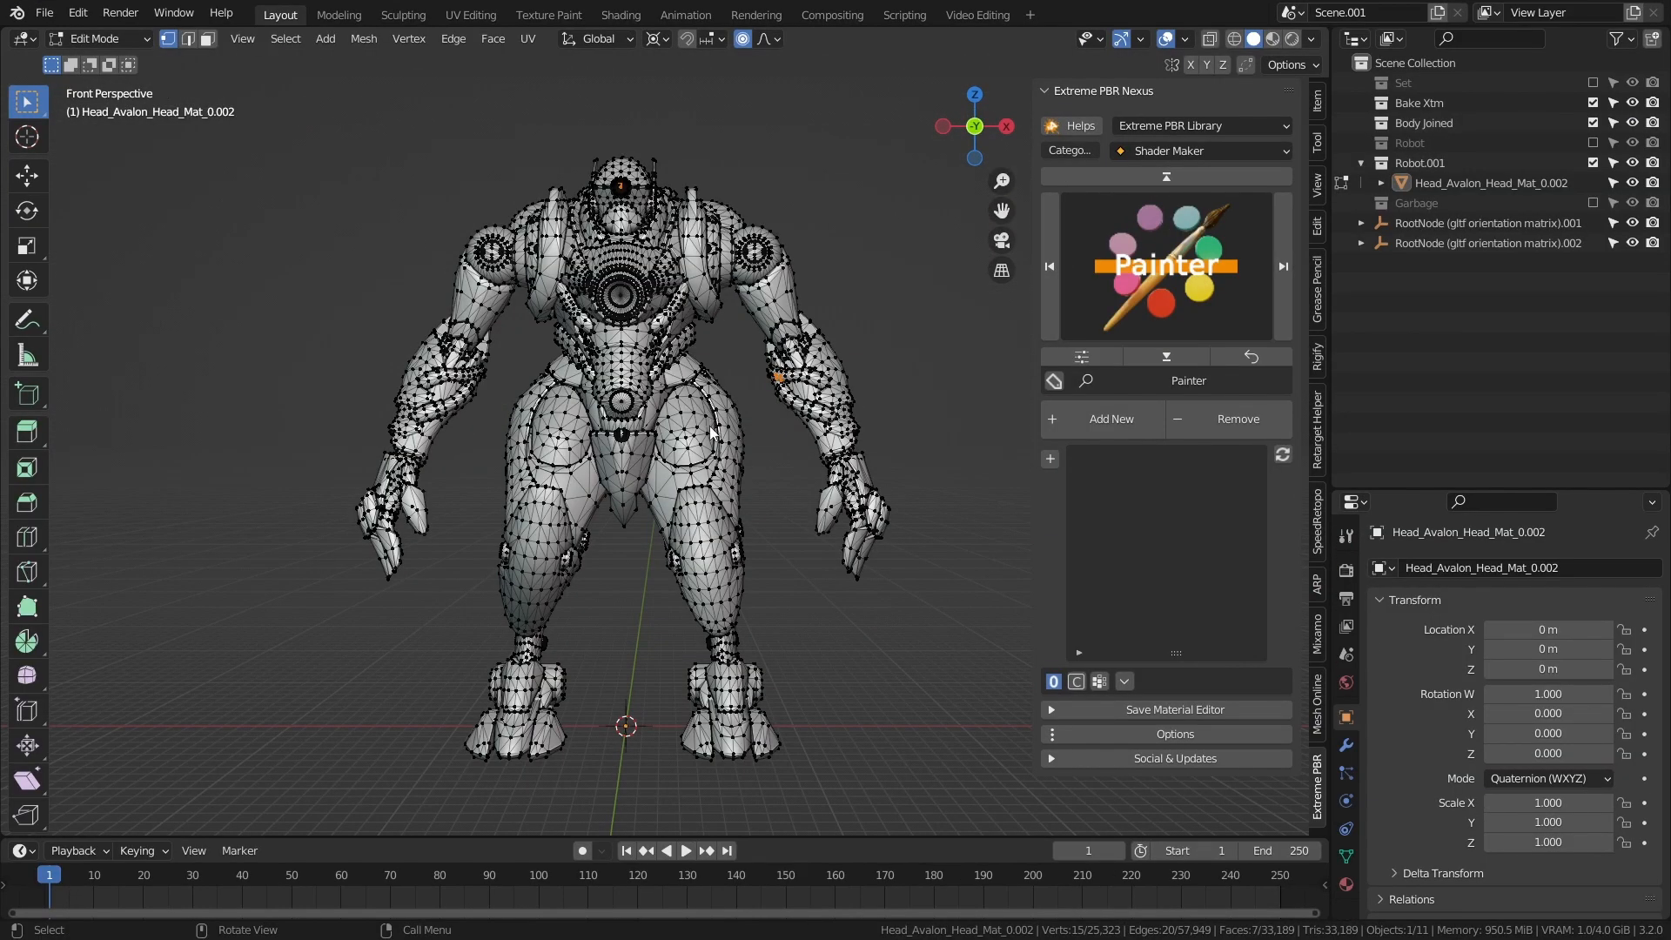
left_click(1201, 126)
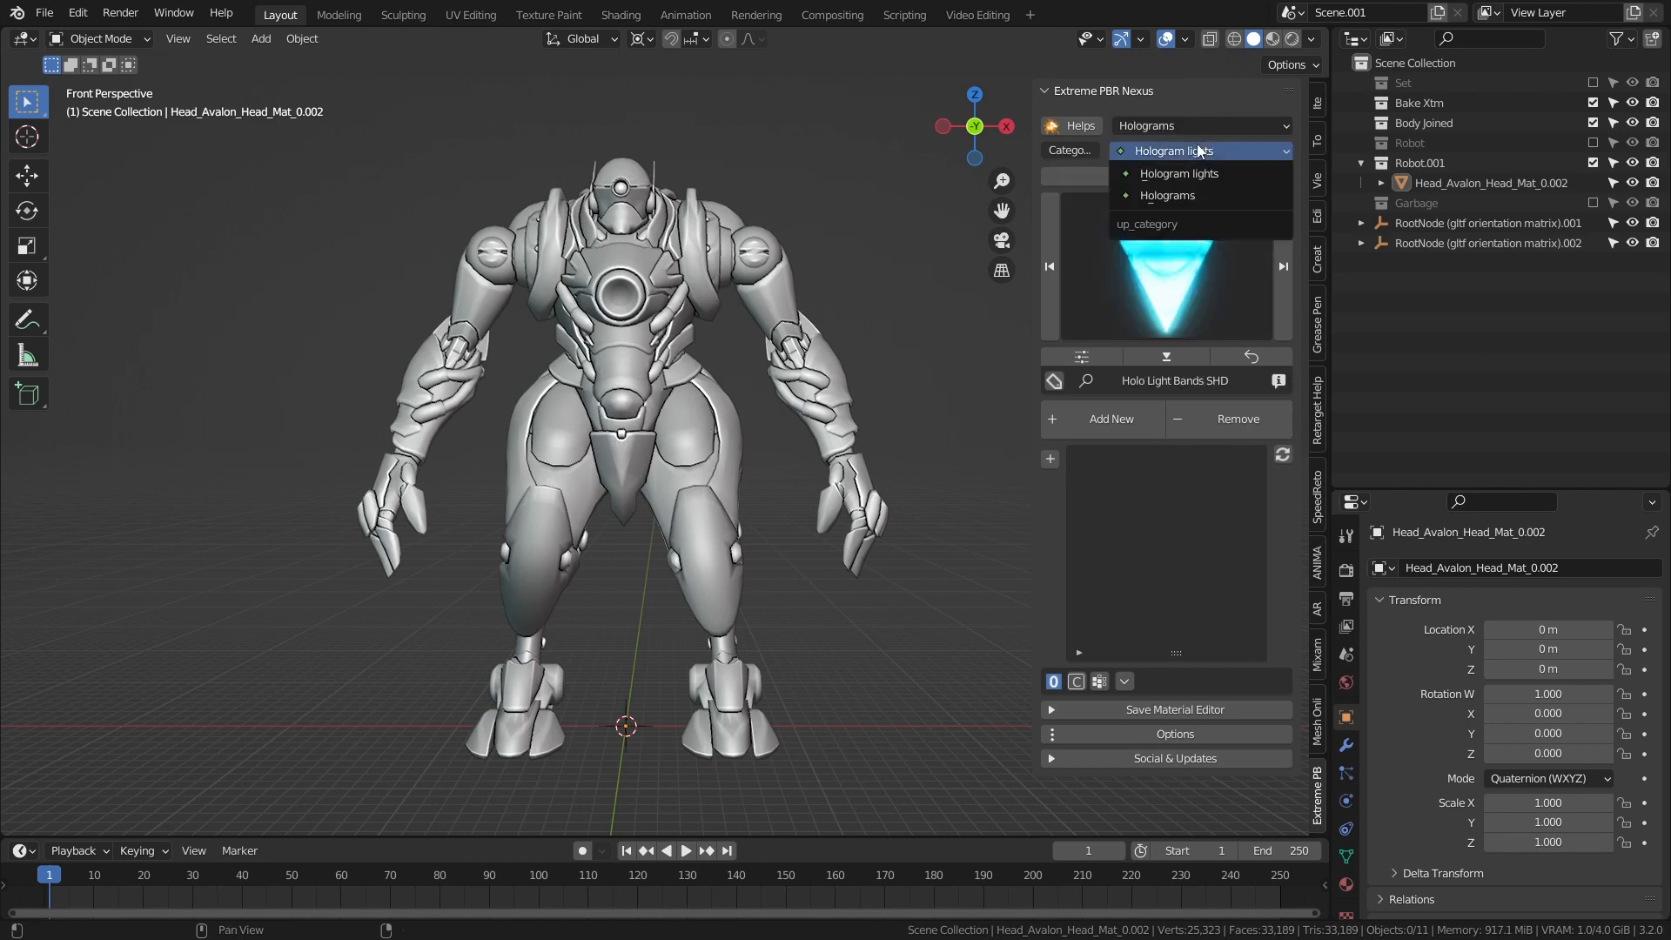
left_click(1166, 195)
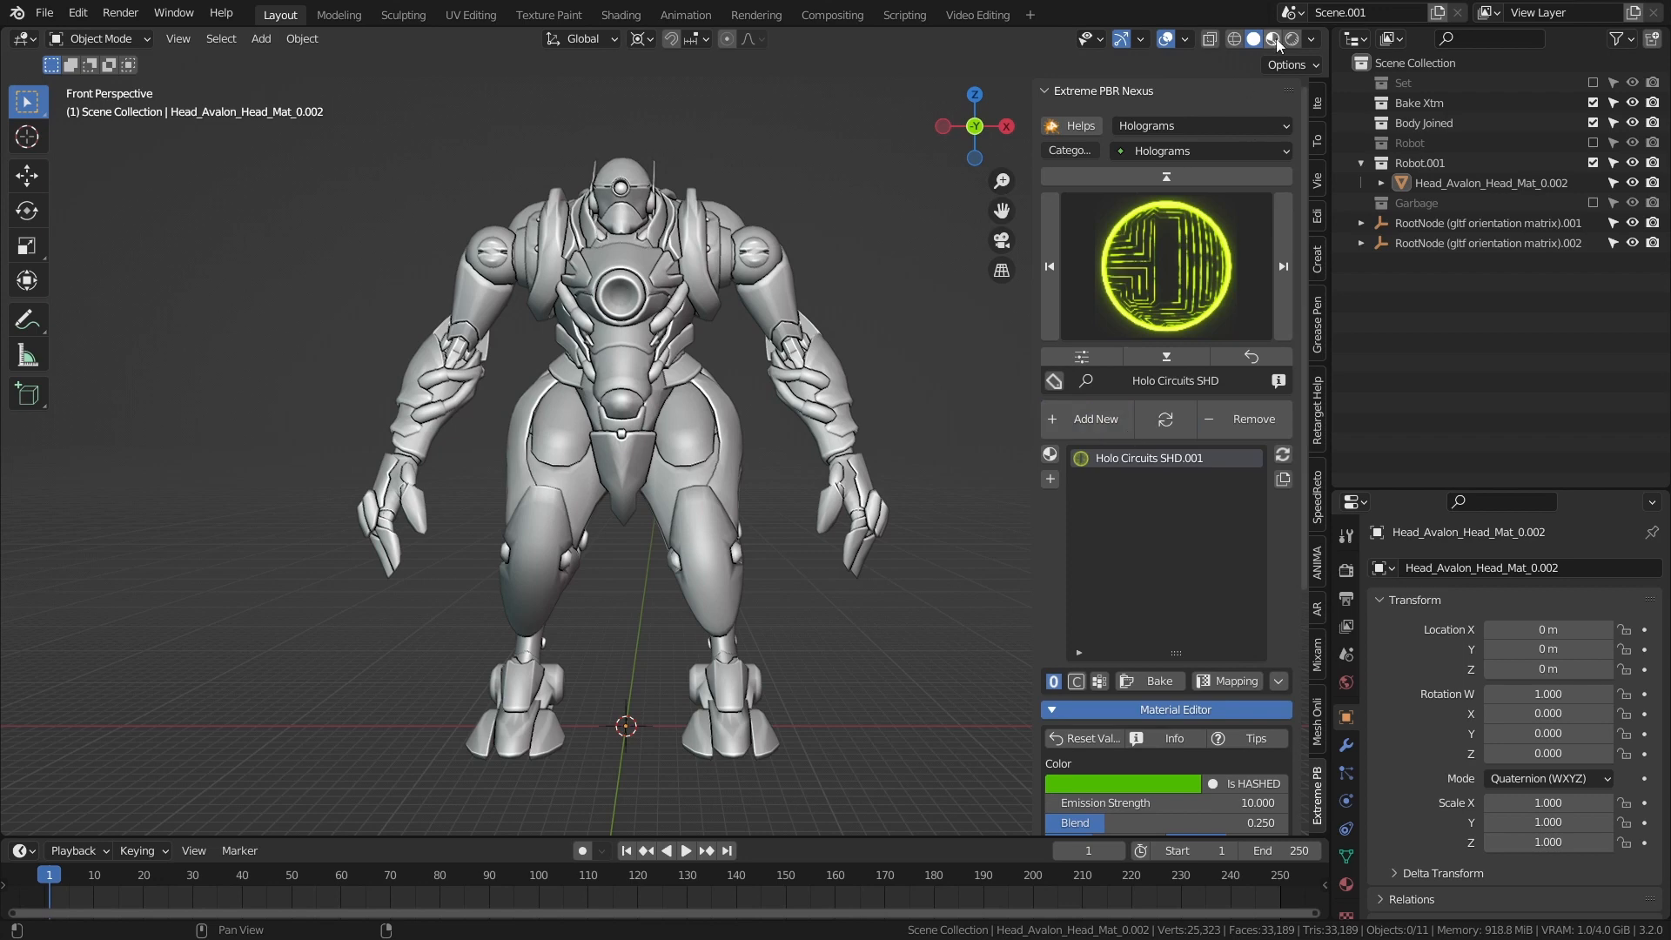
Preview the robot in Rendered shading and randomize the Holo Circuits hologram settings
left_click(1276, 38)
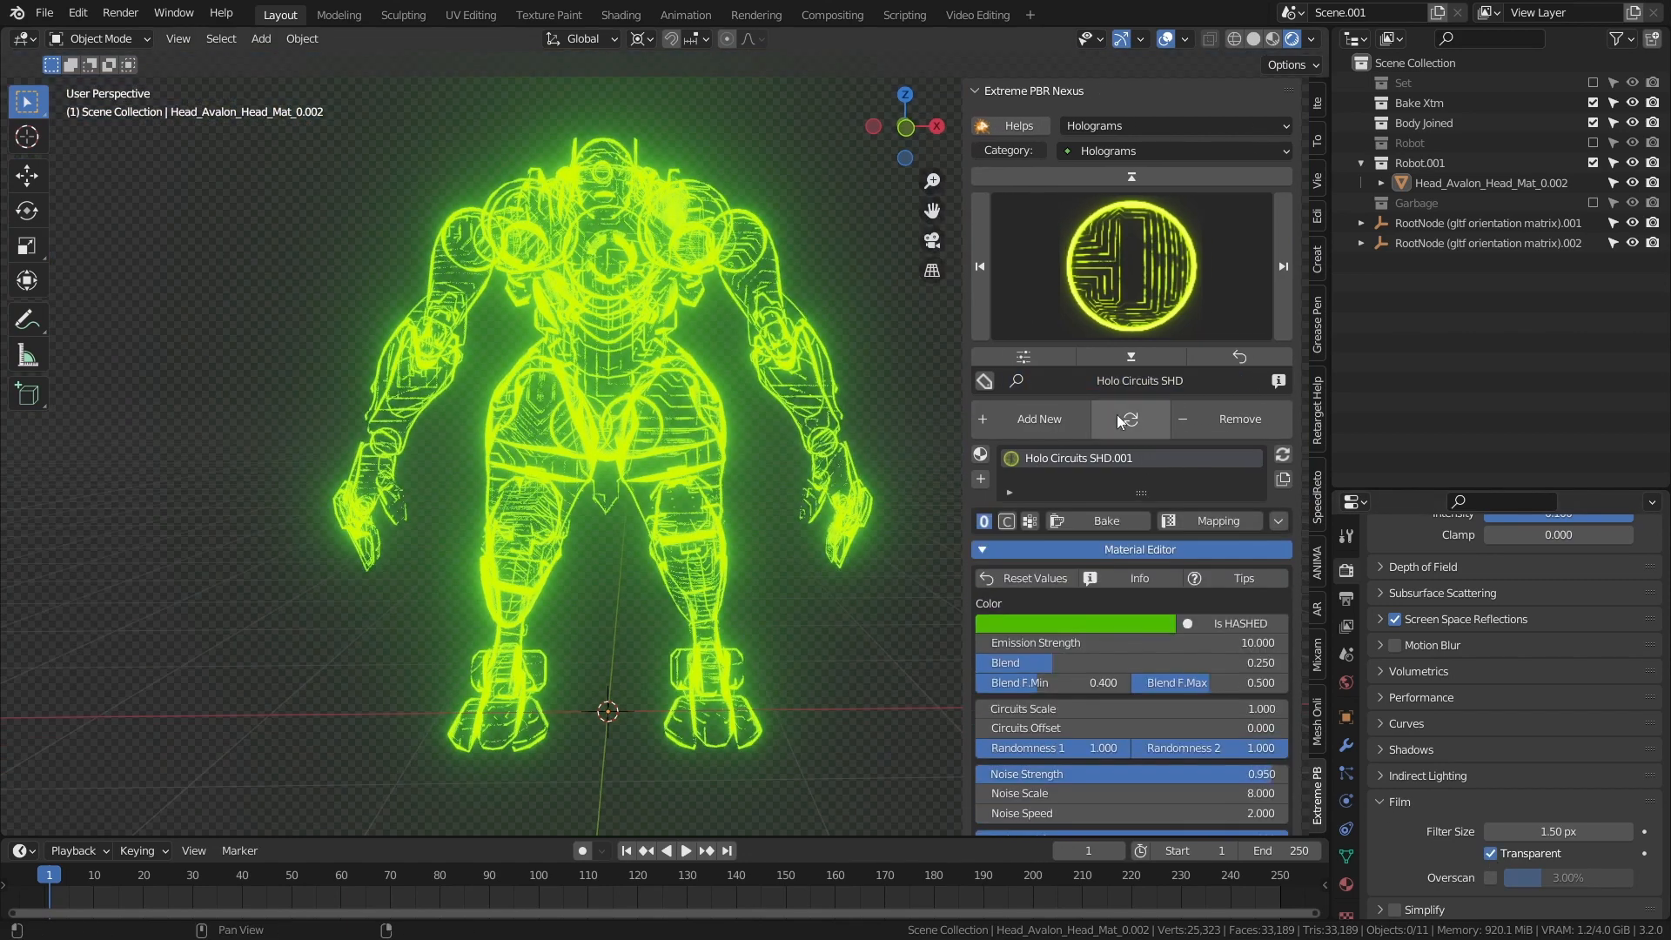
left_click(1074, 623)
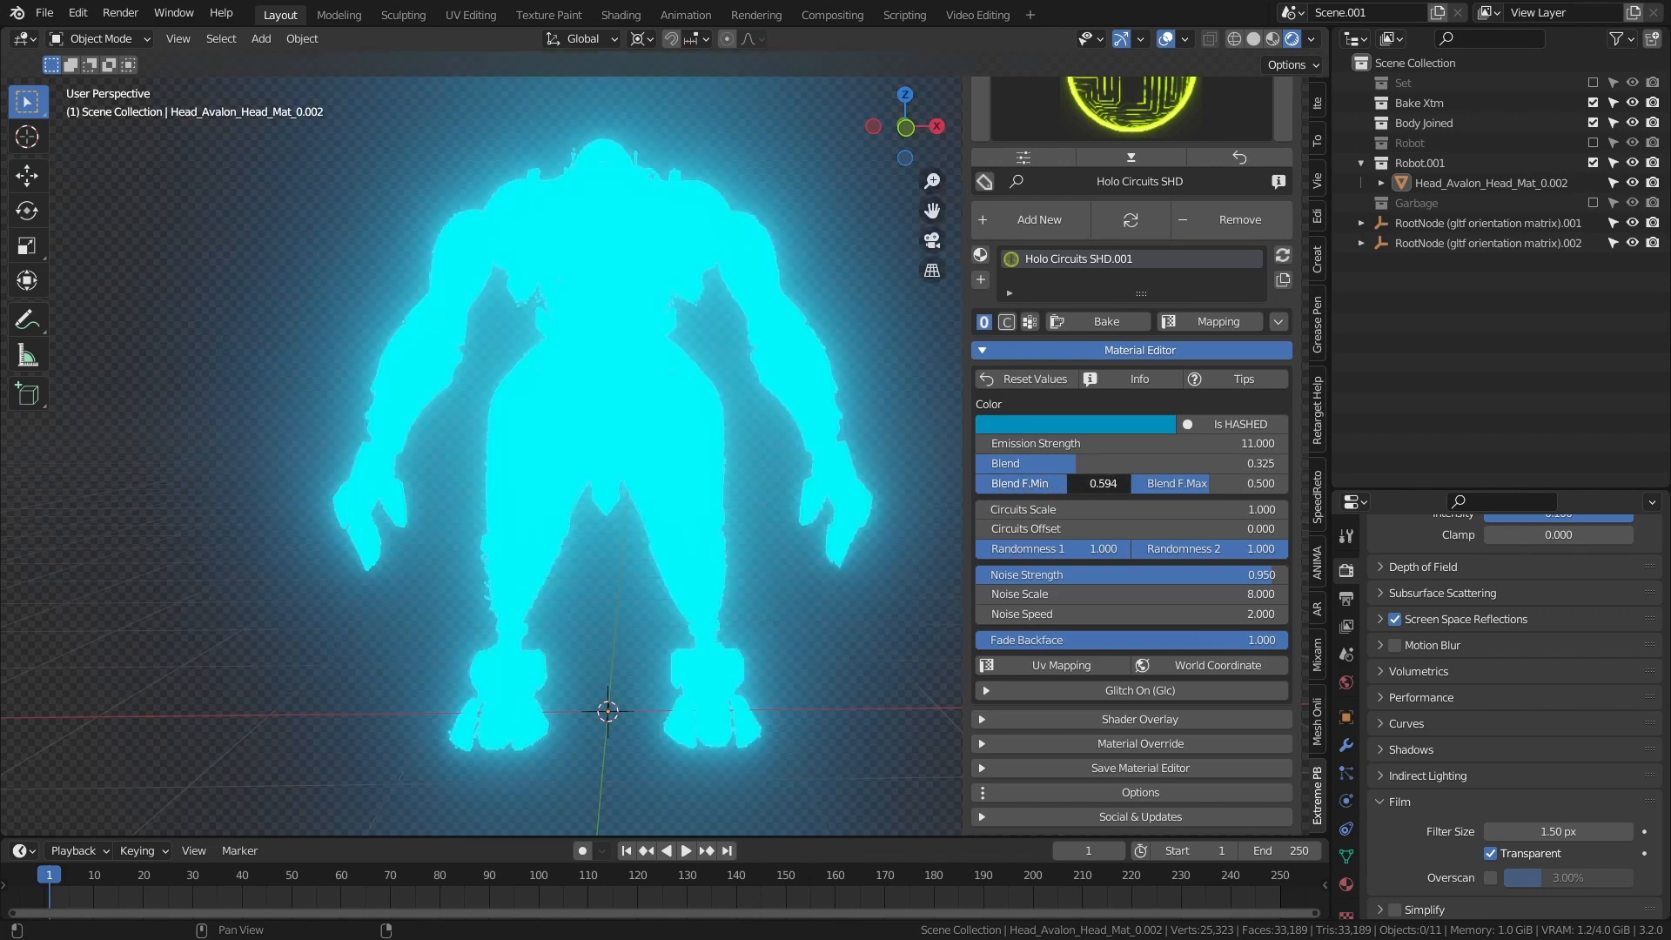
Raise Blend F Min to reveal circuit lines and increase Circuits Scale to 2.8
left_click_drag(1171, 482, 1279, 482)
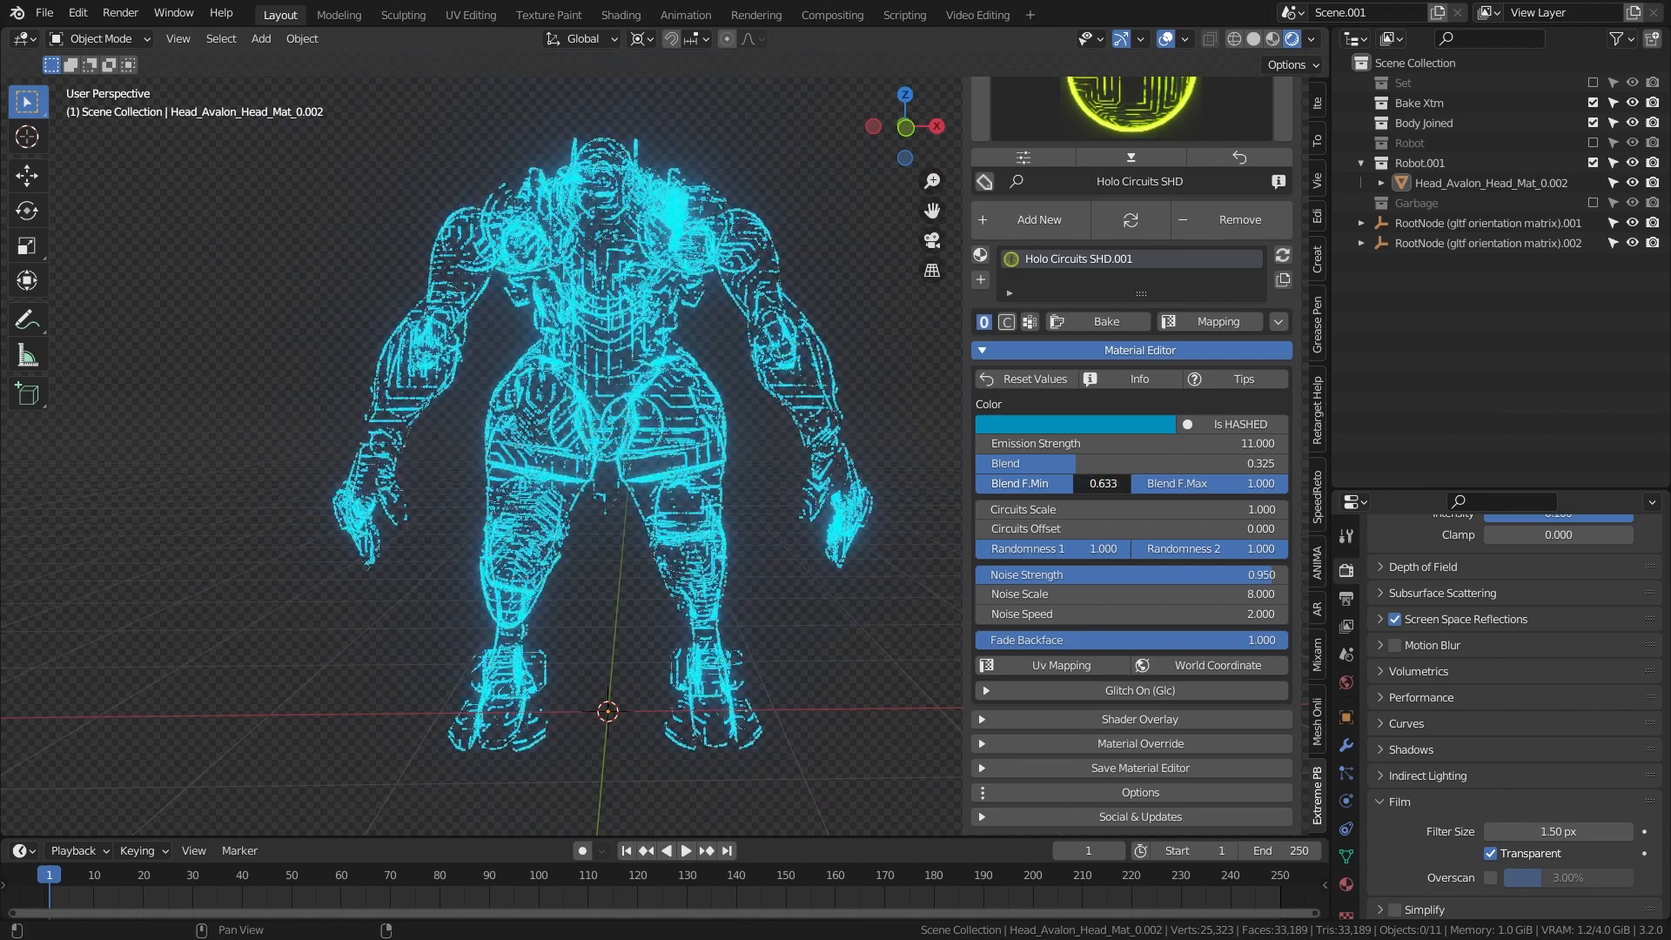
left_click_drag(1215, 482, 1171, 482)
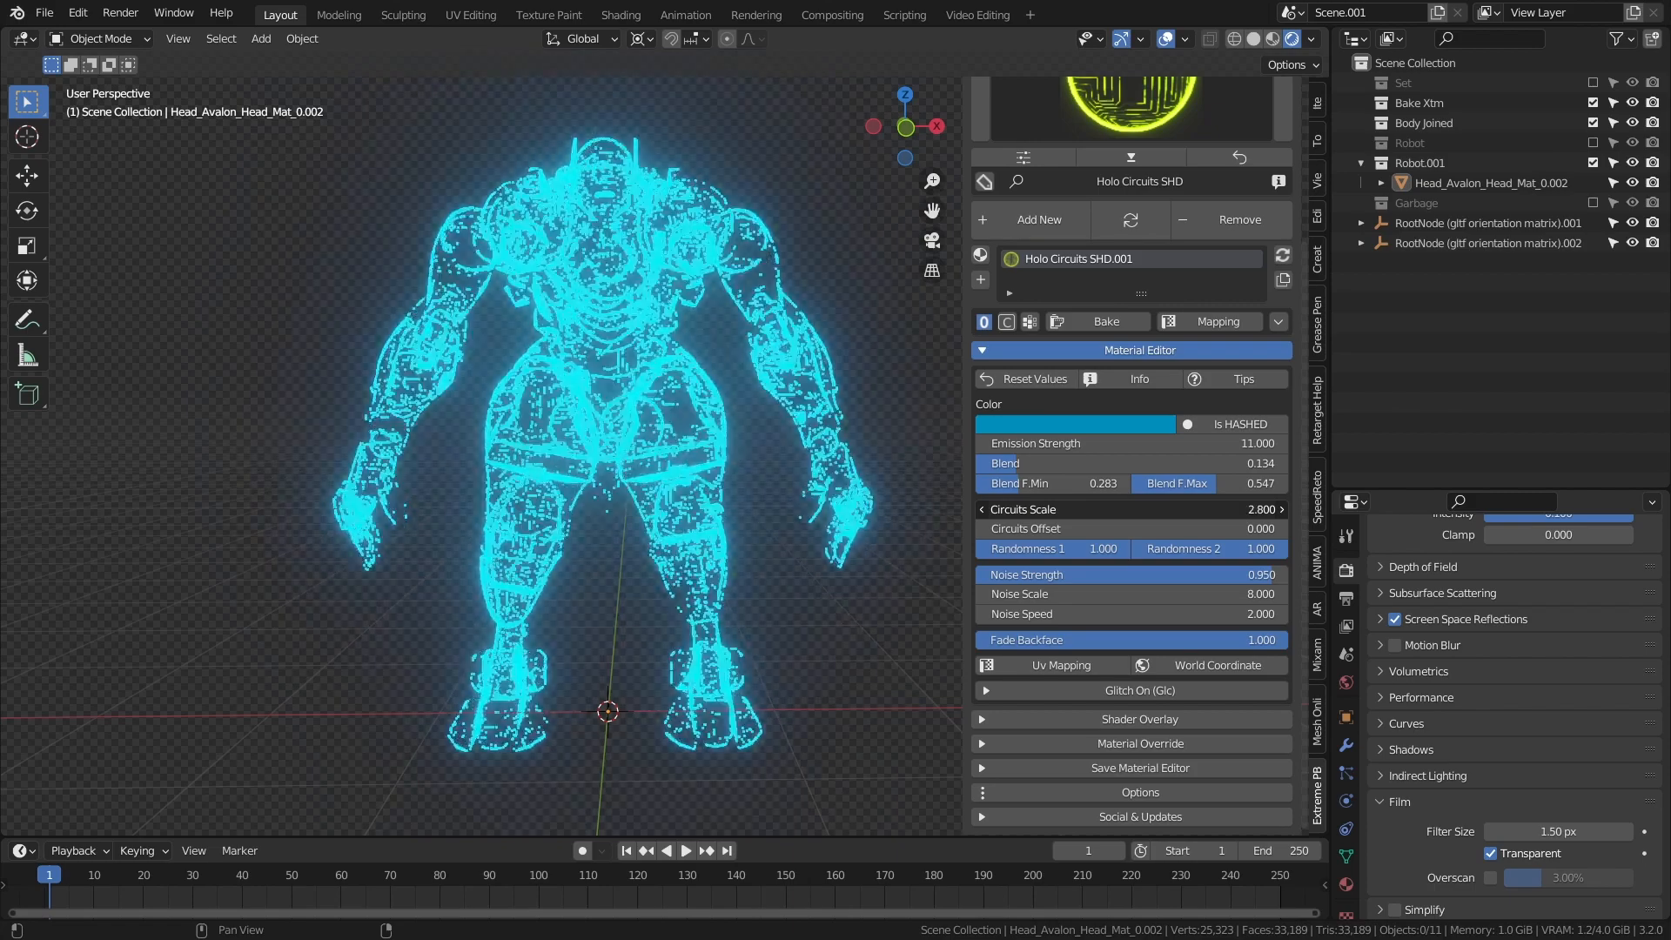
left_click_drag(1065, 508, 1194, 508)
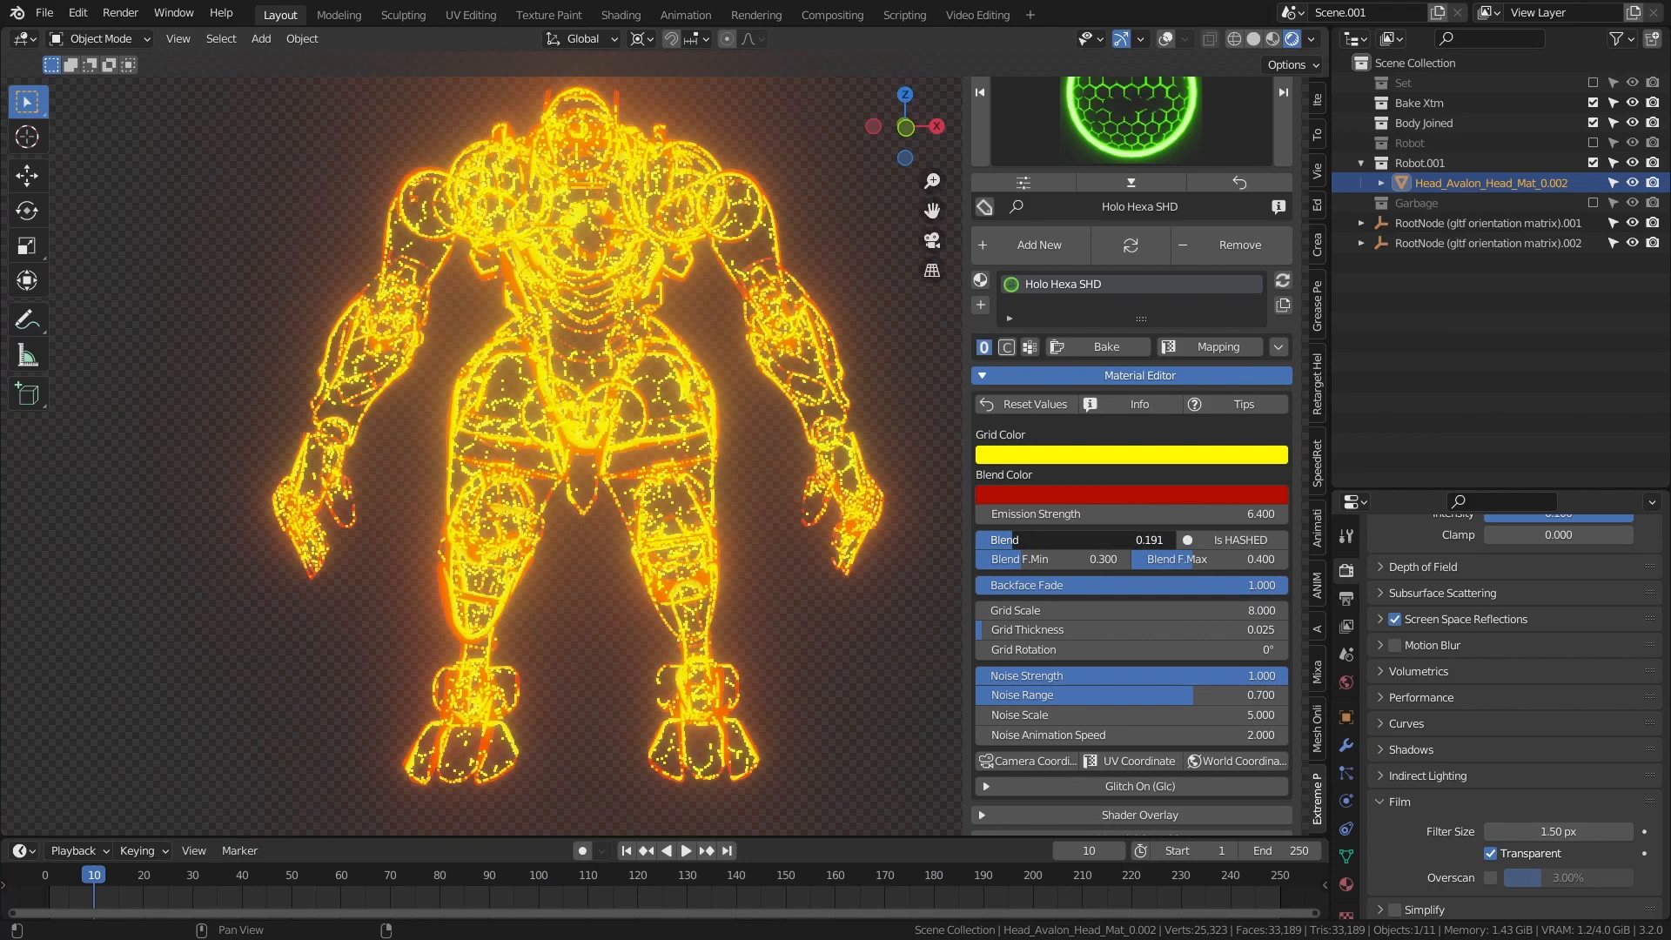
Adjust the Holo Hexa blend min/max toward an orange glow and thicken the hexagon grid lines
left_click_drag(1130, 539, 1124, 539)
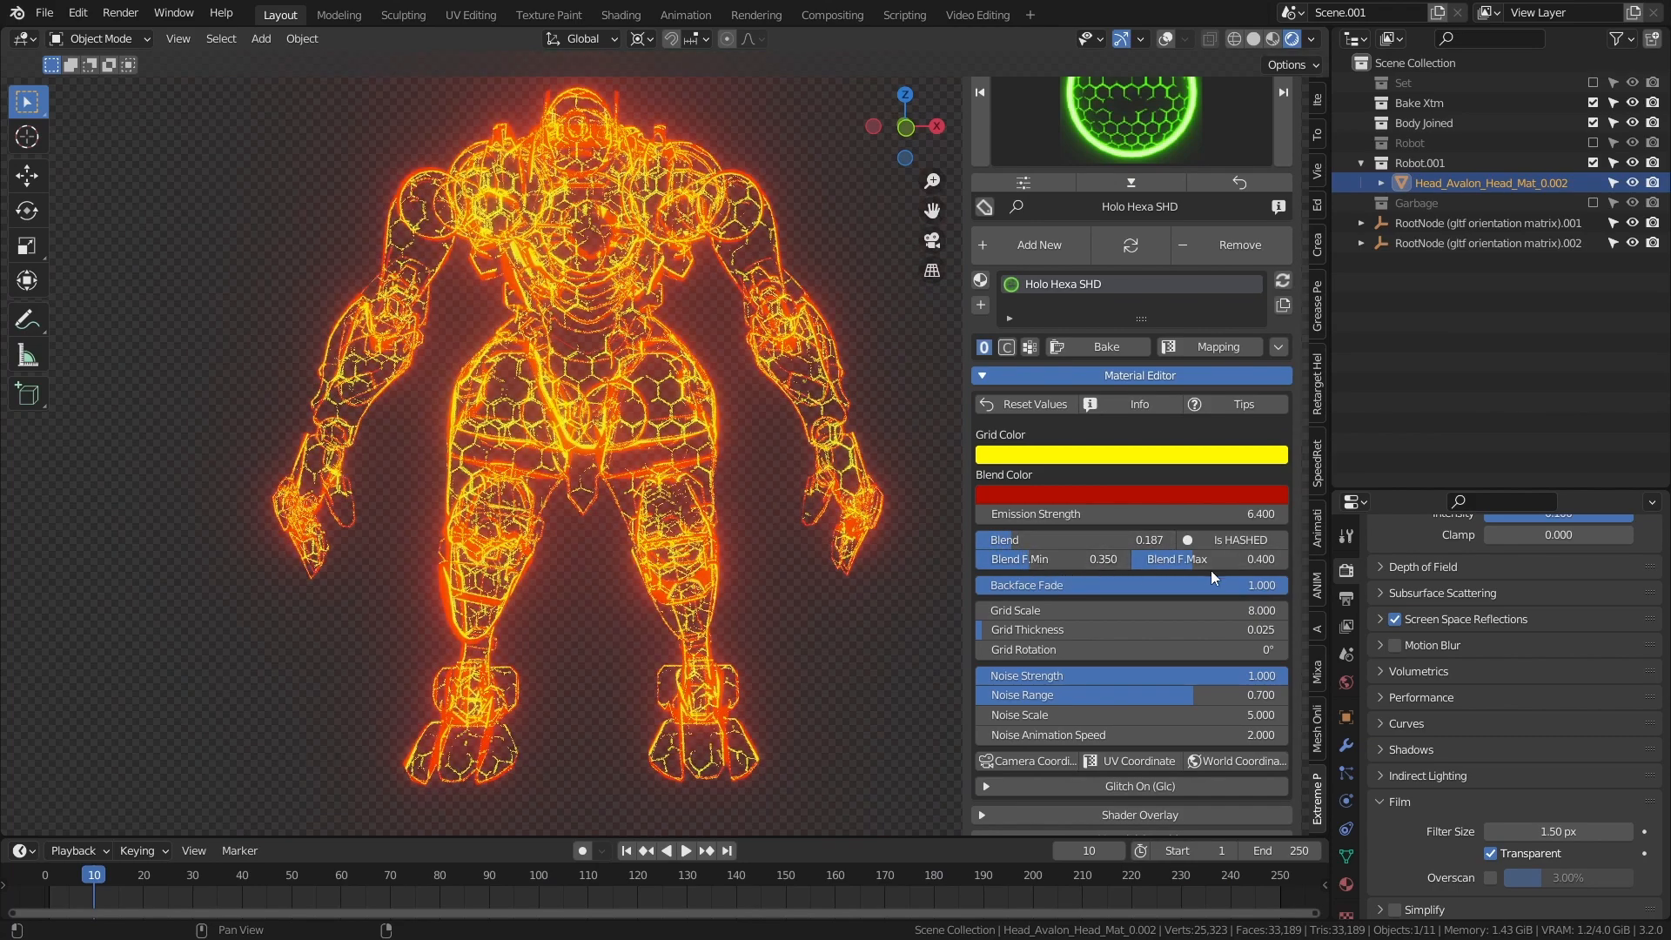
left_click_drag(1171, 558, 1257, 558)
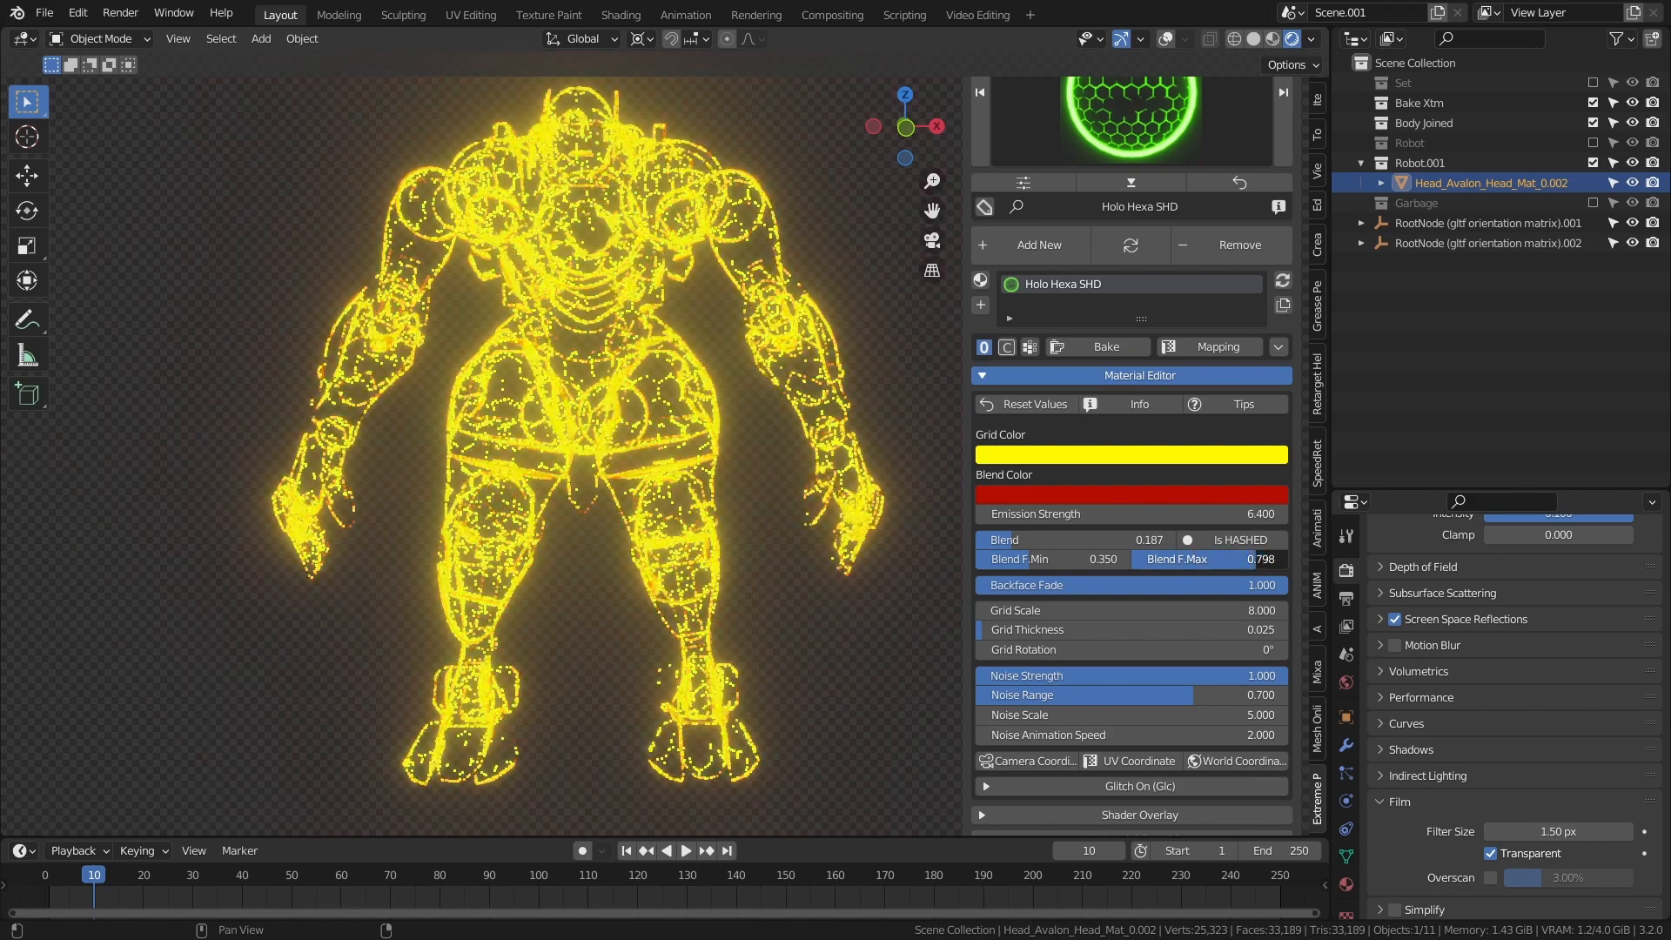
left_click_drag(1226, 559, 1130, 559)
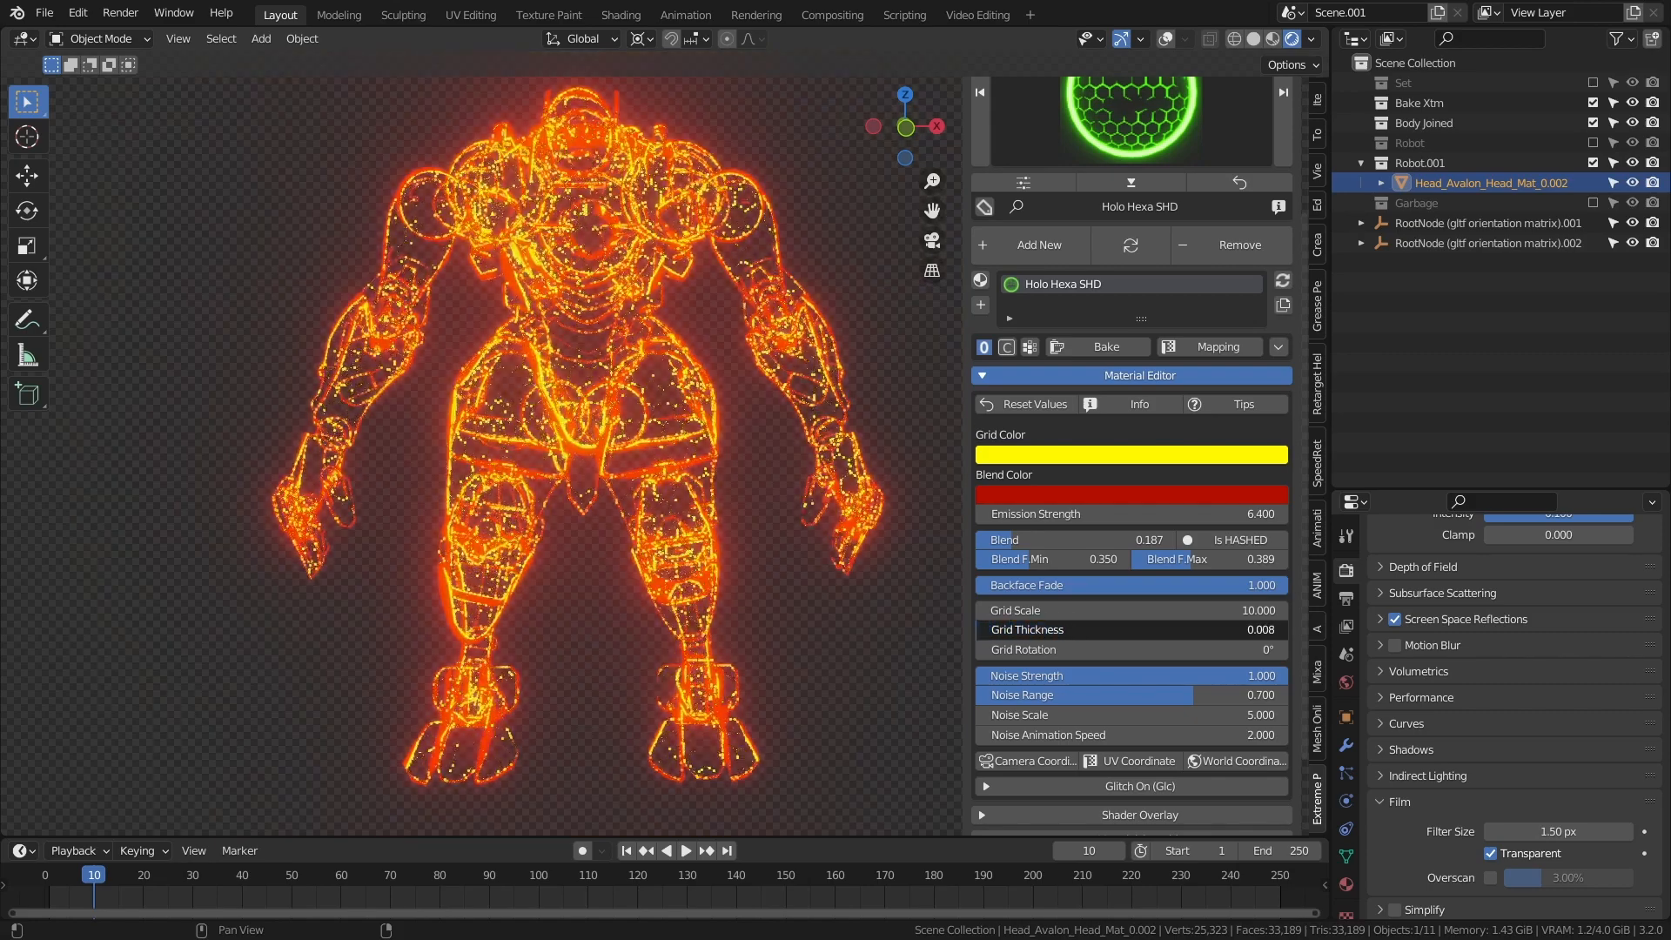
left_click_drag(1065, 629, 1172, 629)
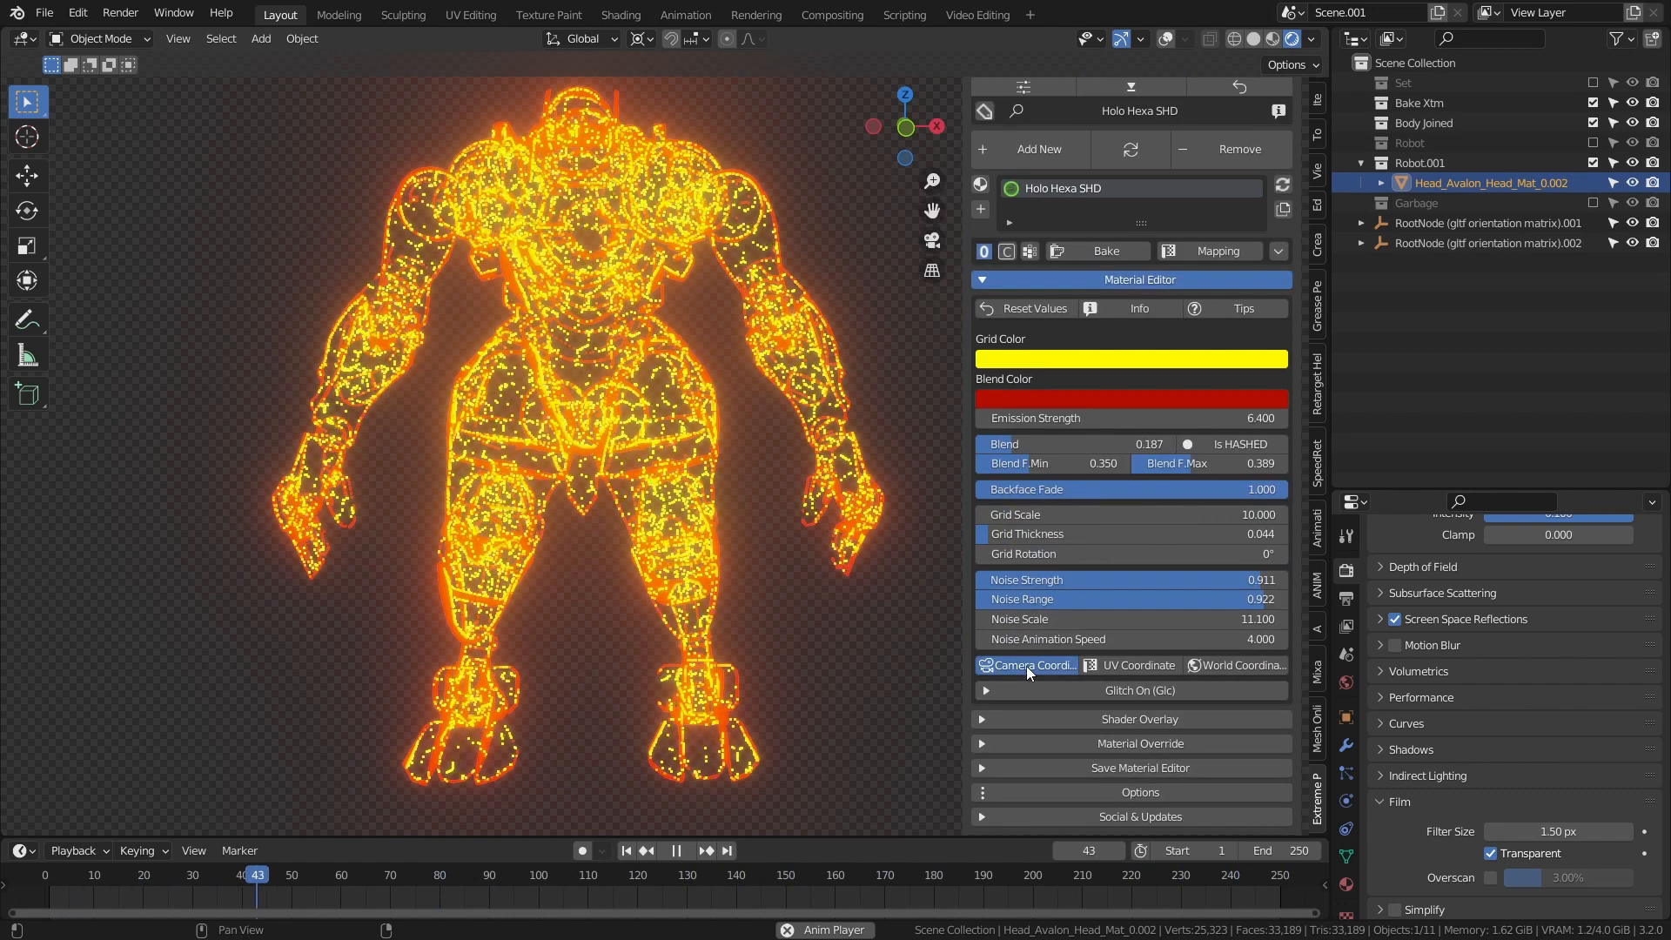
left_click(1137, 665)
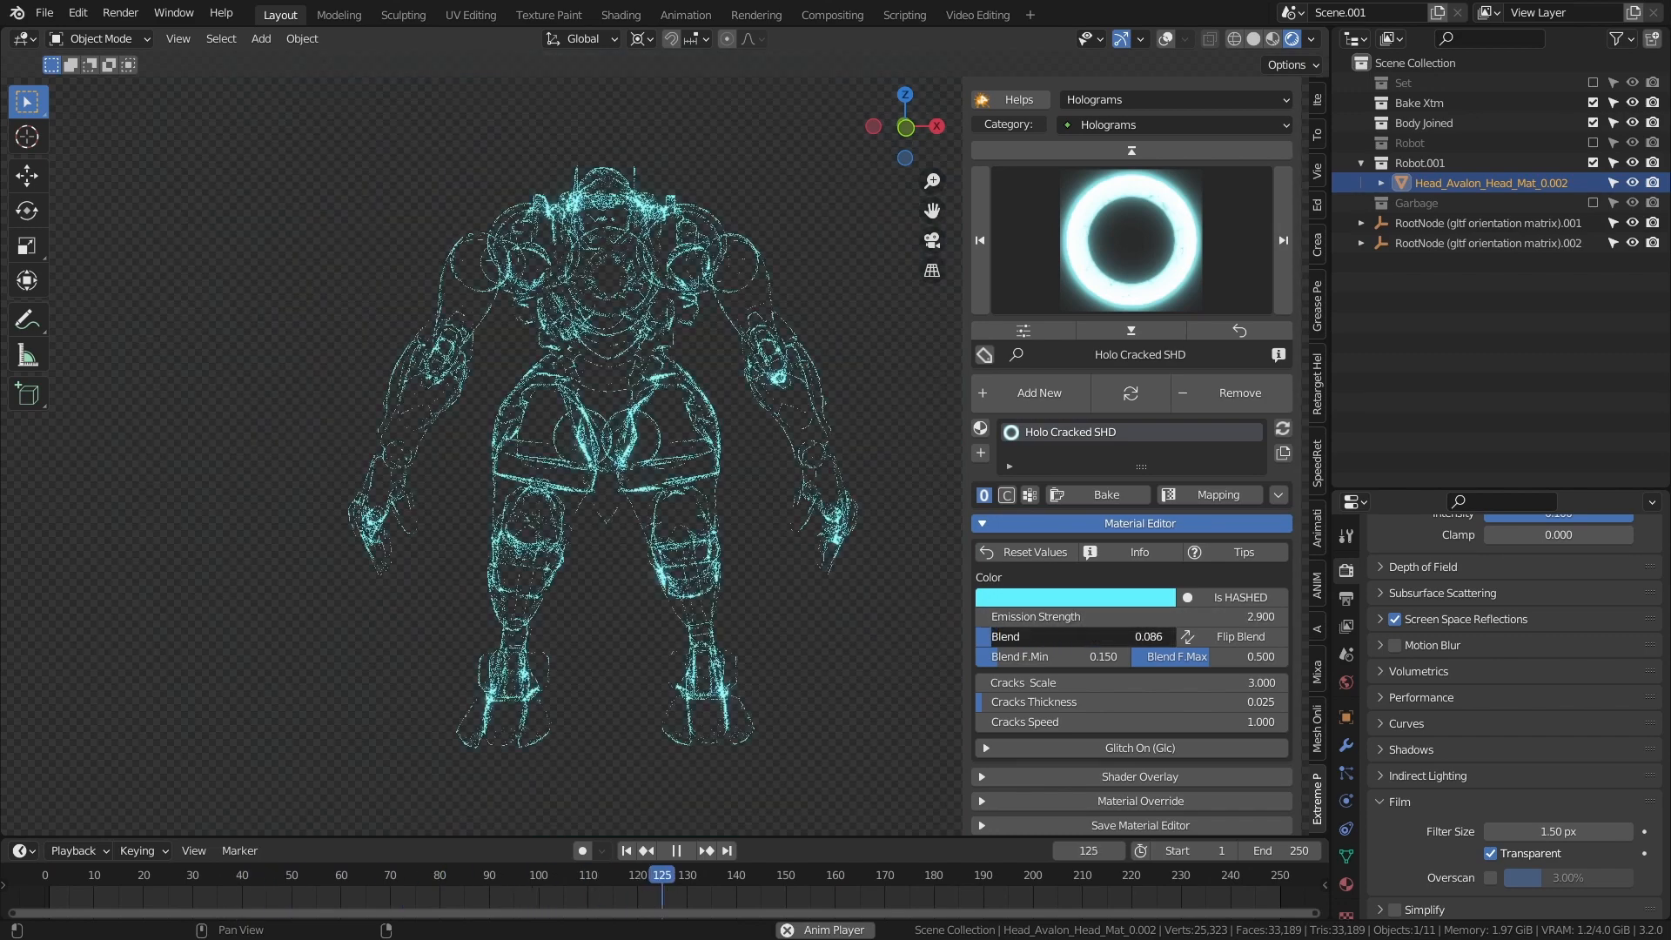
Swap the cracked material for the cyan noise-style hologram preset
left_click(674, 849)
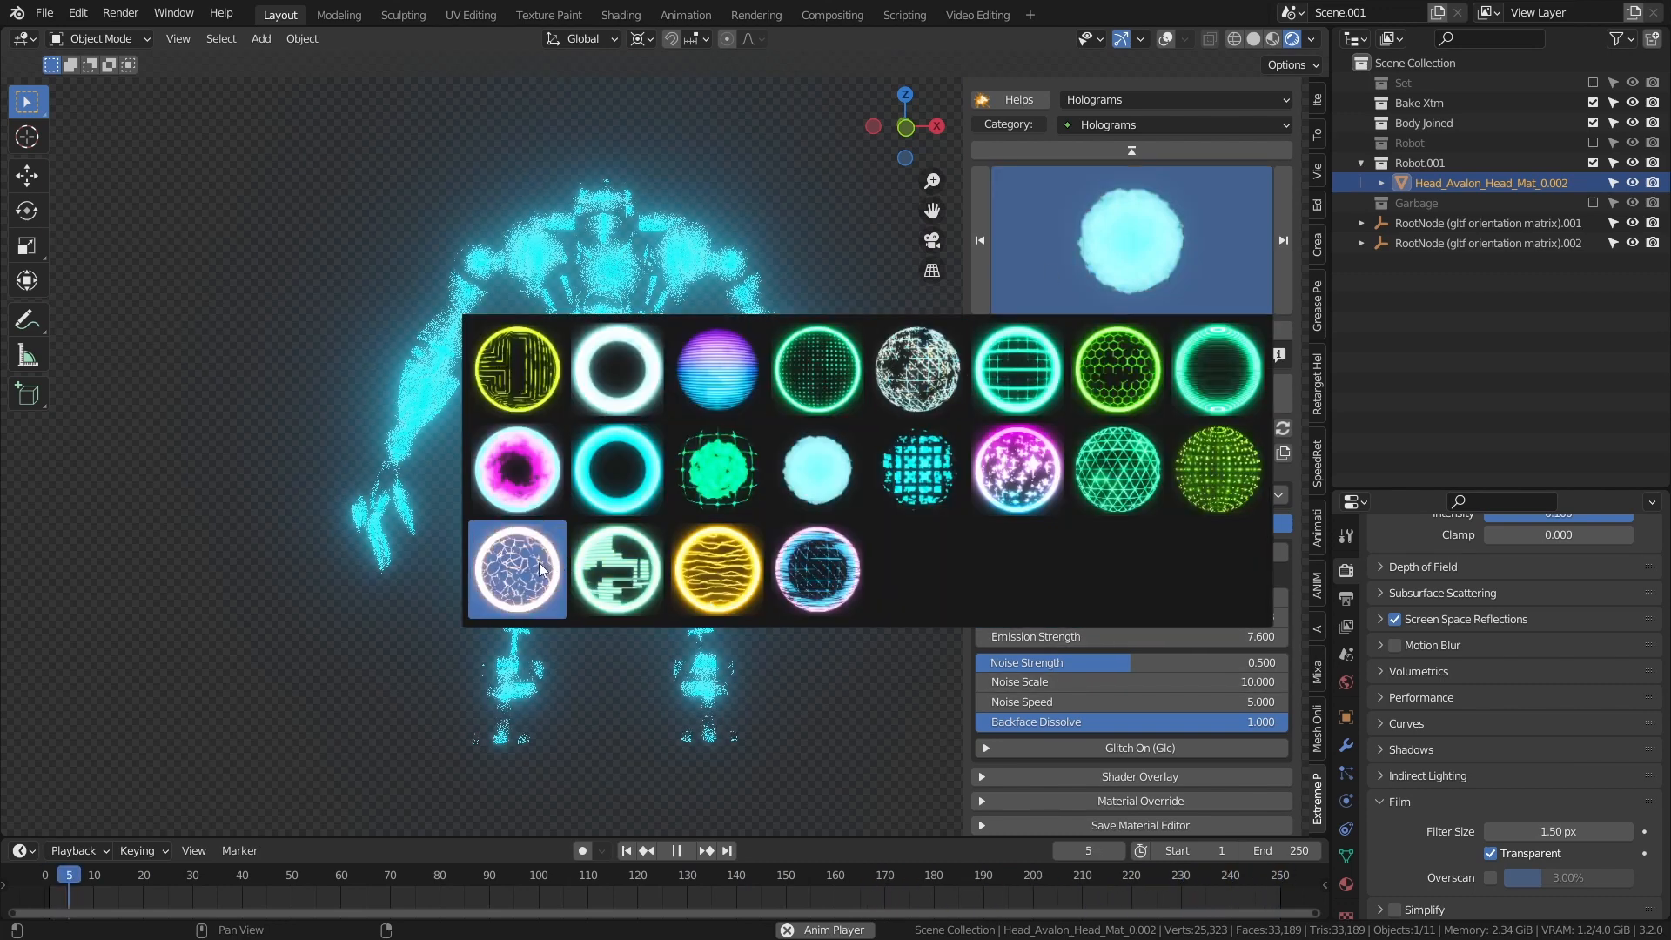
Assign the golden Holo Wave SHD material and raise Wave Detail Scale to about 20.6
left_click(517, 569)
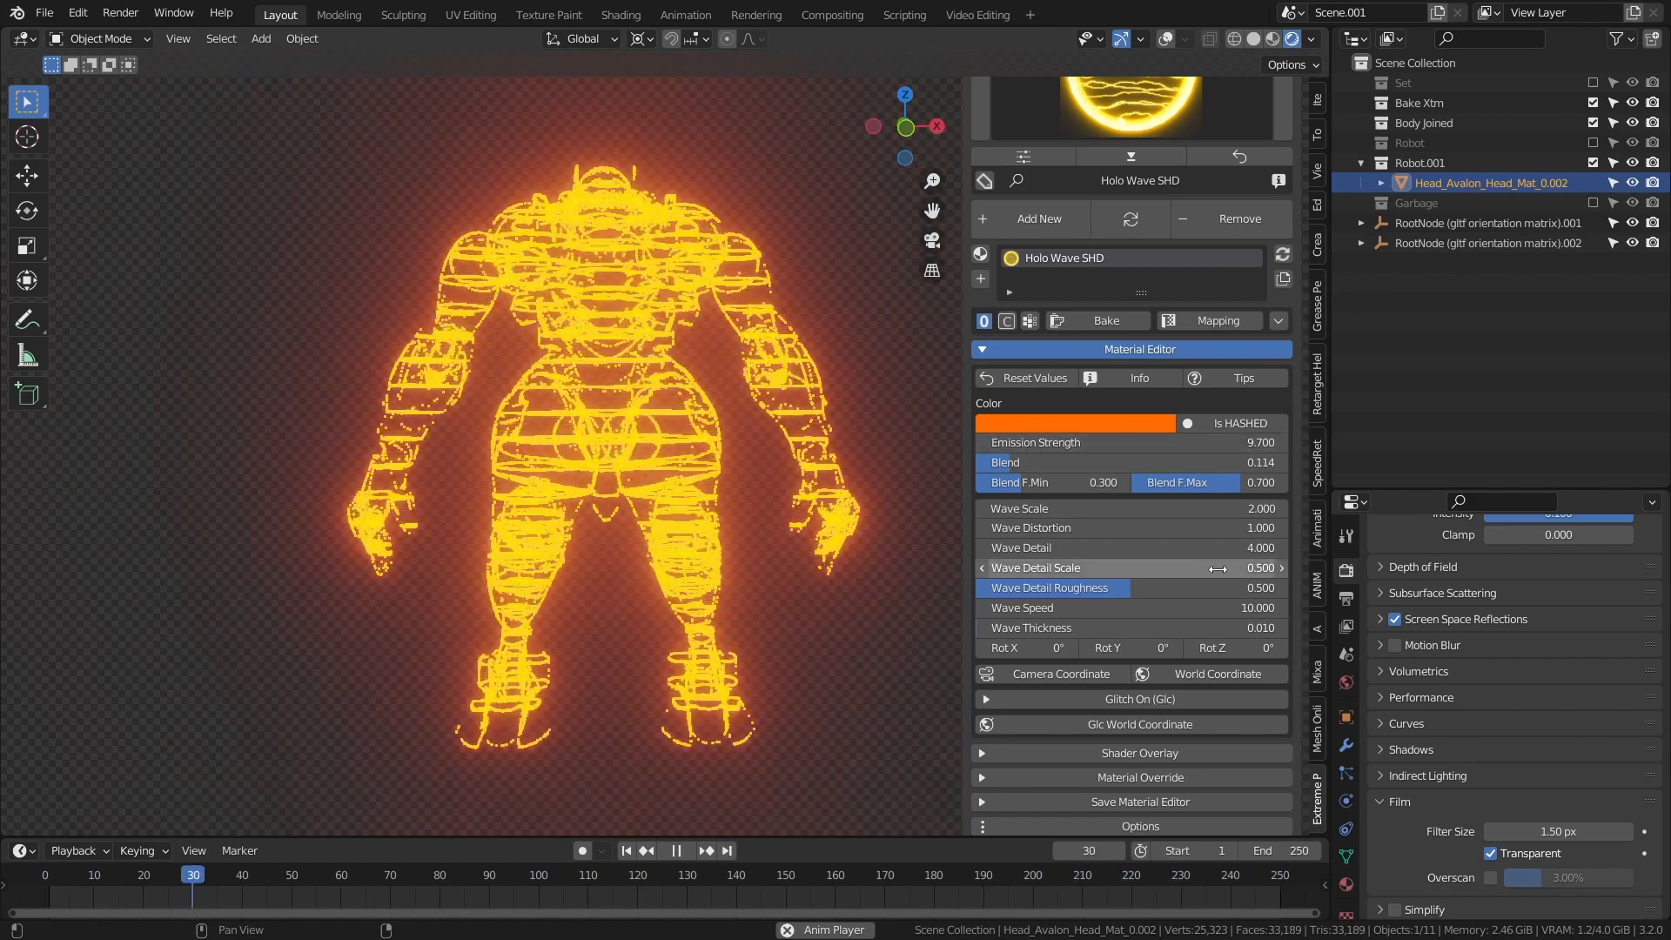
left_click_drag(193, 874, 616, 873)
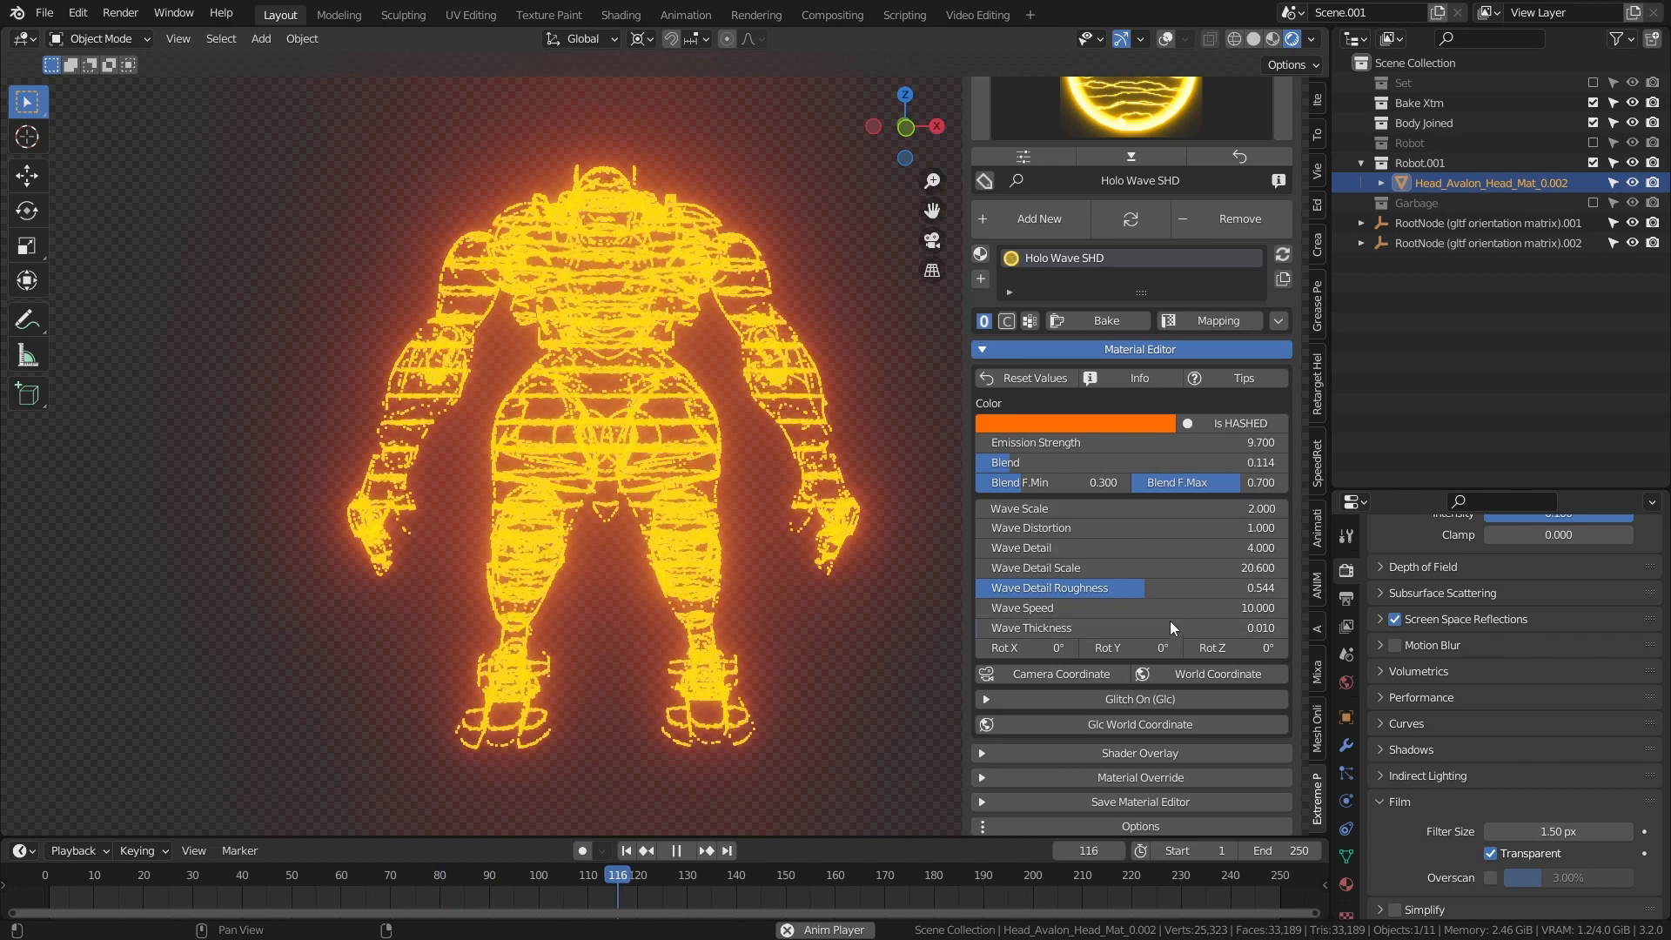